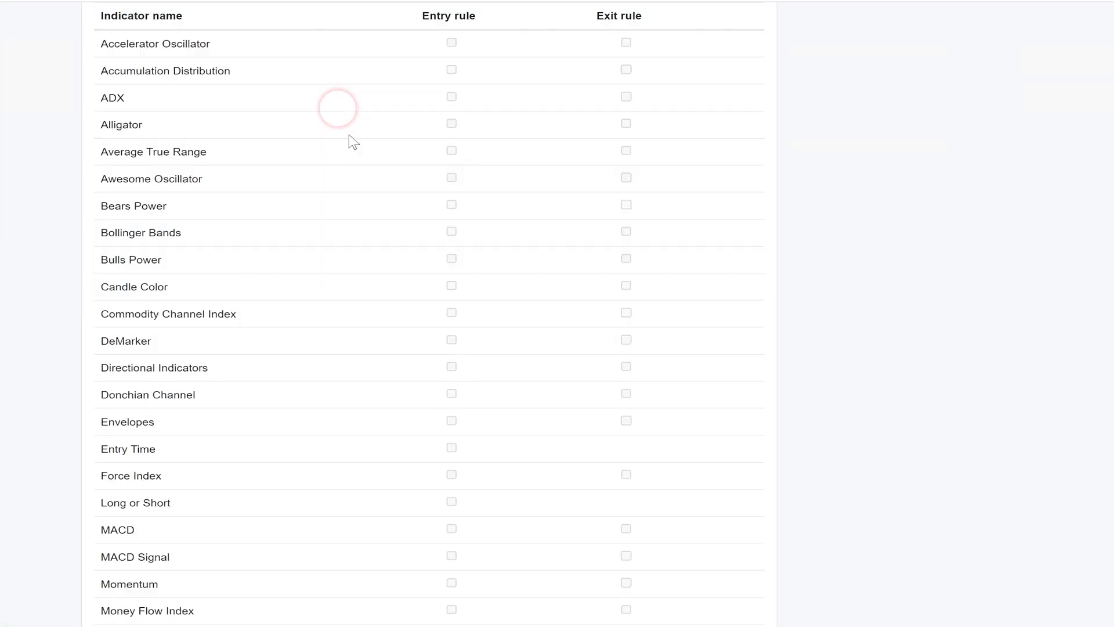
Scroll past the Available Indicators list before returning to the running generator.
{"action": "scroll", "scroll_direction": "down", "scroll_amount": 3}
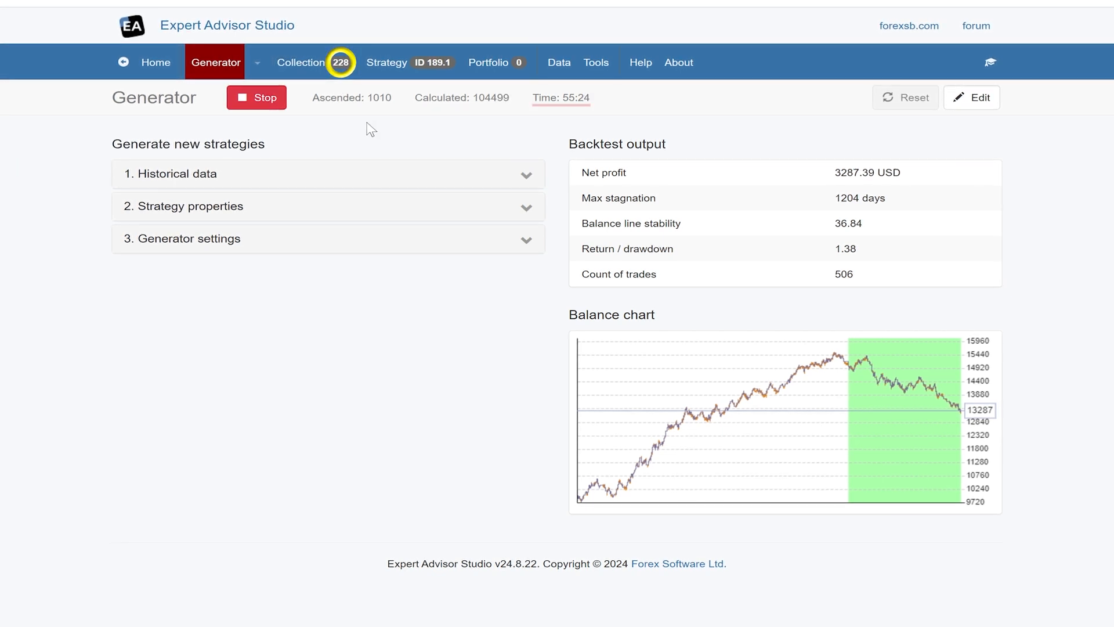
{"action": "mouse_move", "coordinate": [558, 63]}
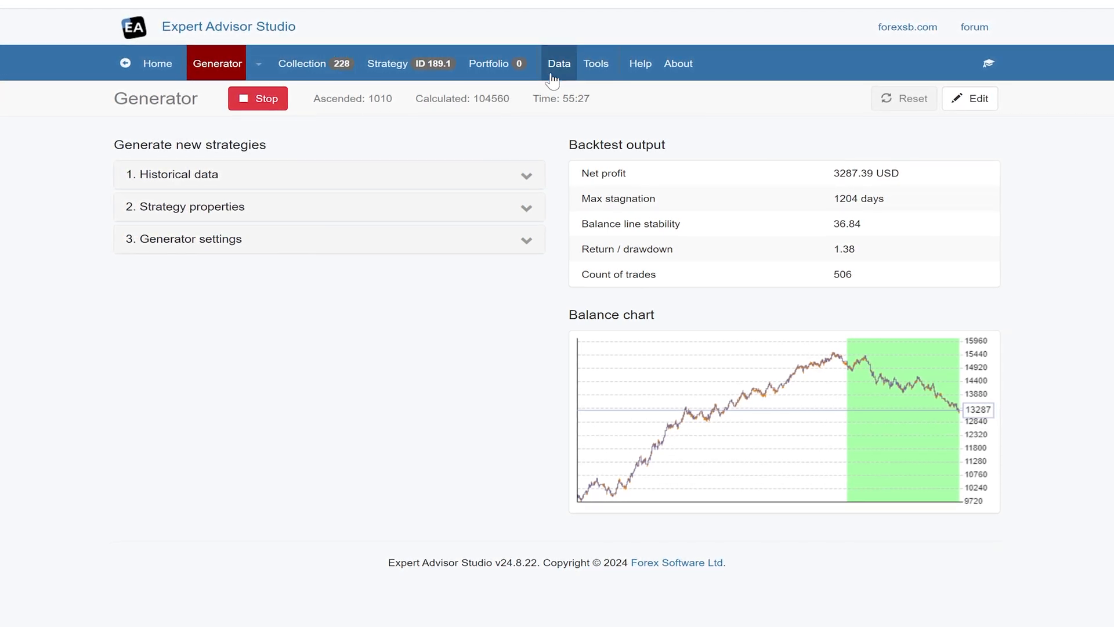
Expand '3. Generator settings' showing 30% OOS, 4 entry / 2 exit indicators and common Acceptance Criteria.
{"action": "left_click", "coordinate": [328, 174]}
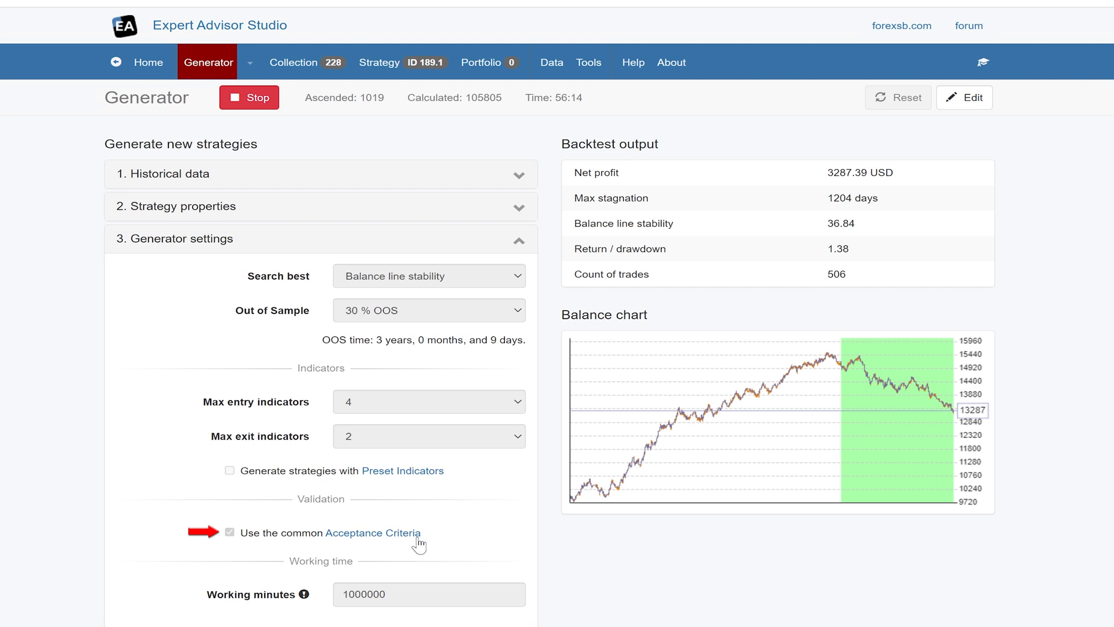
Review the common Acceptance Criteria: minimum 100 trades and 1.2 profit factor.
{"action": "left_click", "coordinate": [588, 61]}
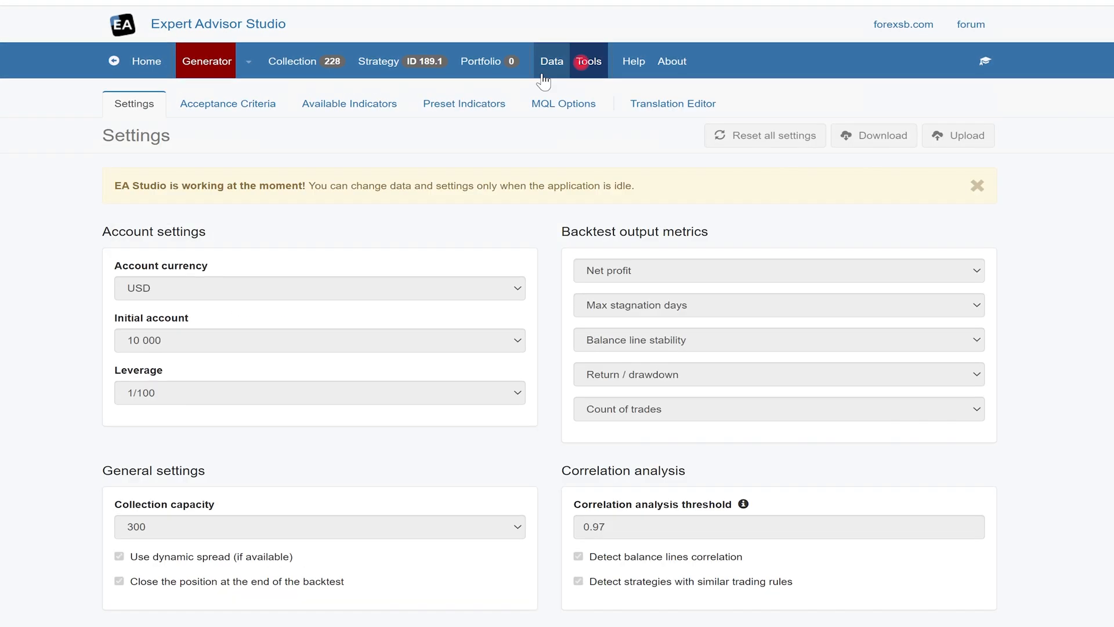
{"action": "left_click", "coordinate": [227, 103]}
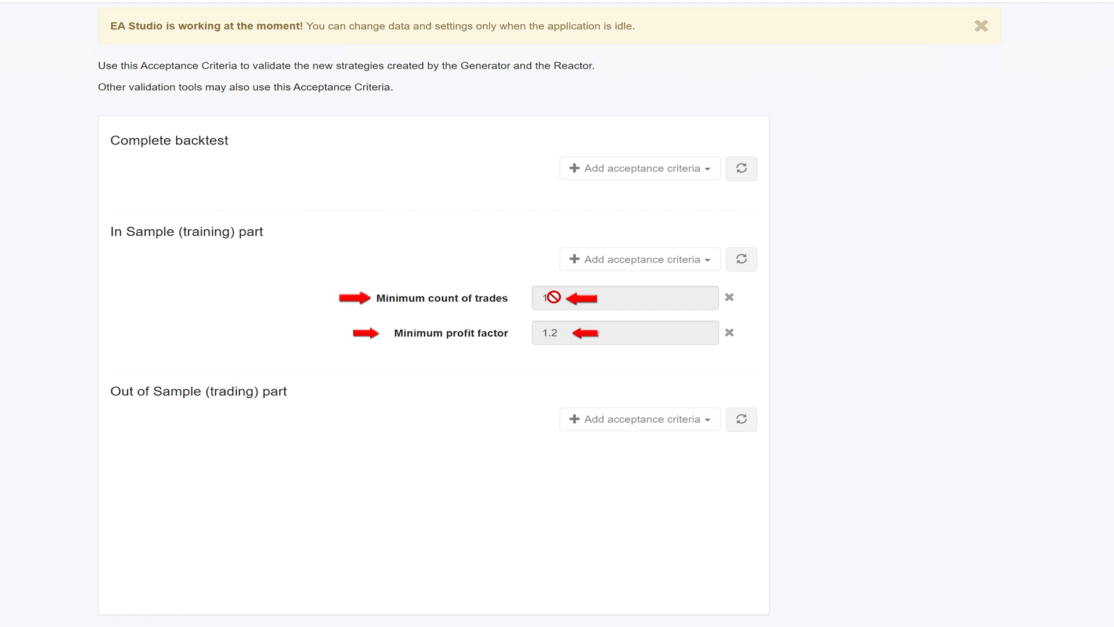
{"action": "type", "text": "00"}
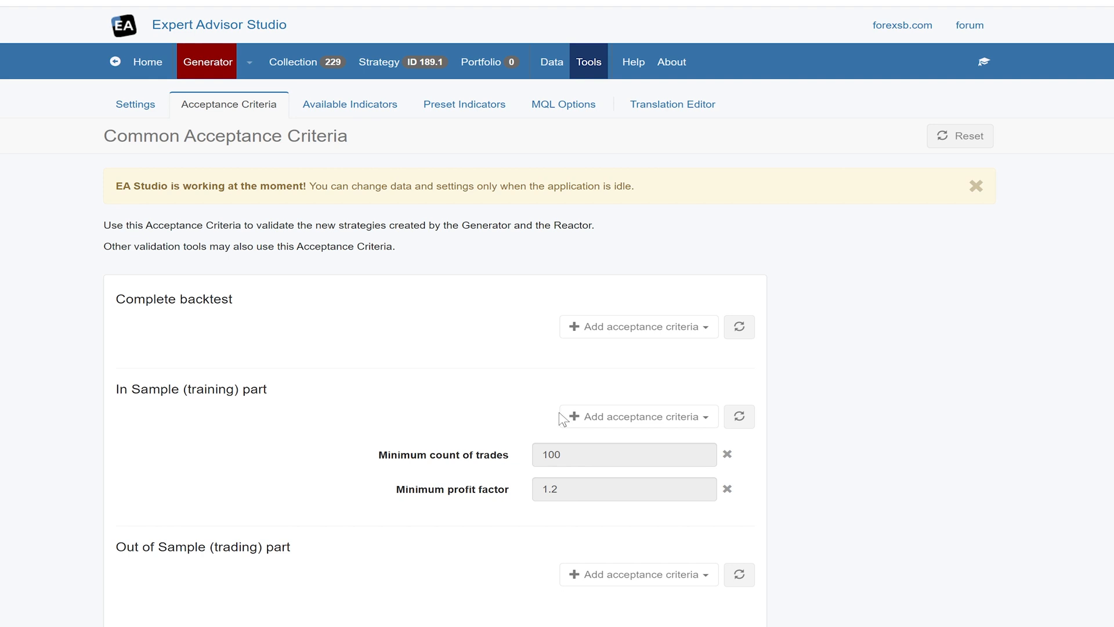
{"action": "left_click", "coordinate": [293, 63]}
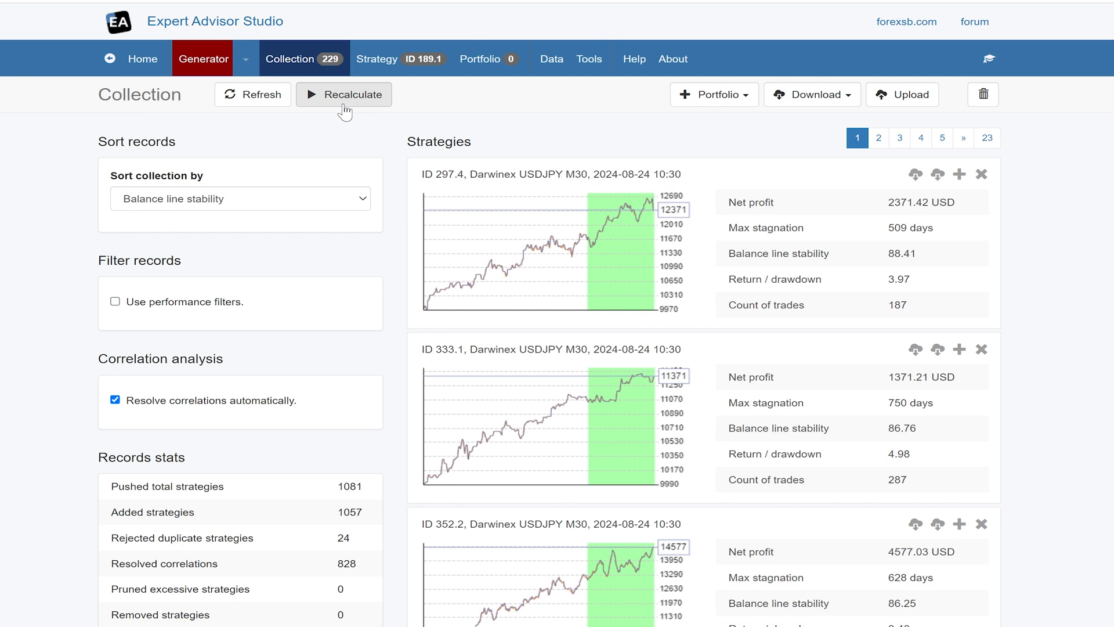
Review Available Indicators, confirming RSI, Stochastic and Stochastic Signal are enabled.
{"action": "left_click", "coordinate": [588, 59]}
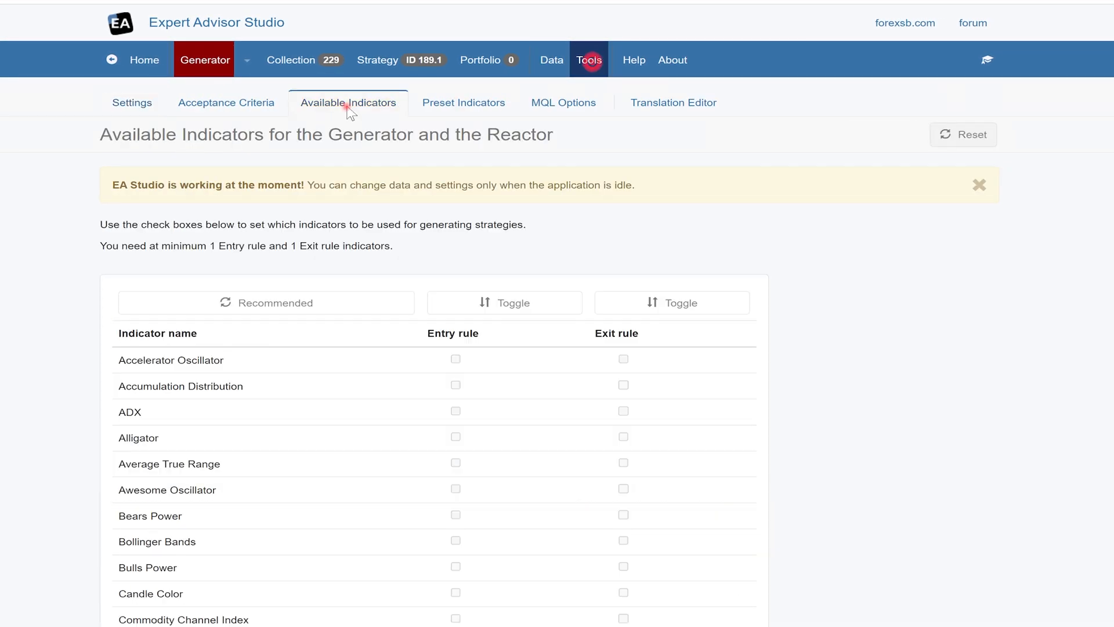
{"action": "scroll", "scroll_direction": "down", "scroll_amount": 3}
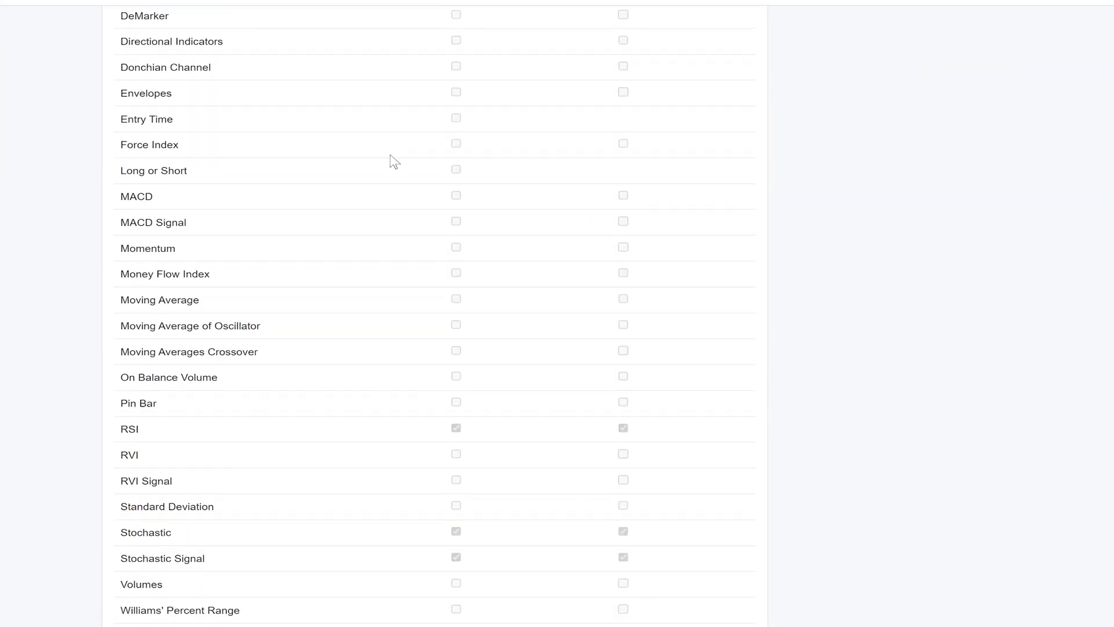
{"action": "scroll", "scroll_direction": "down", "scroll_amount": 3}
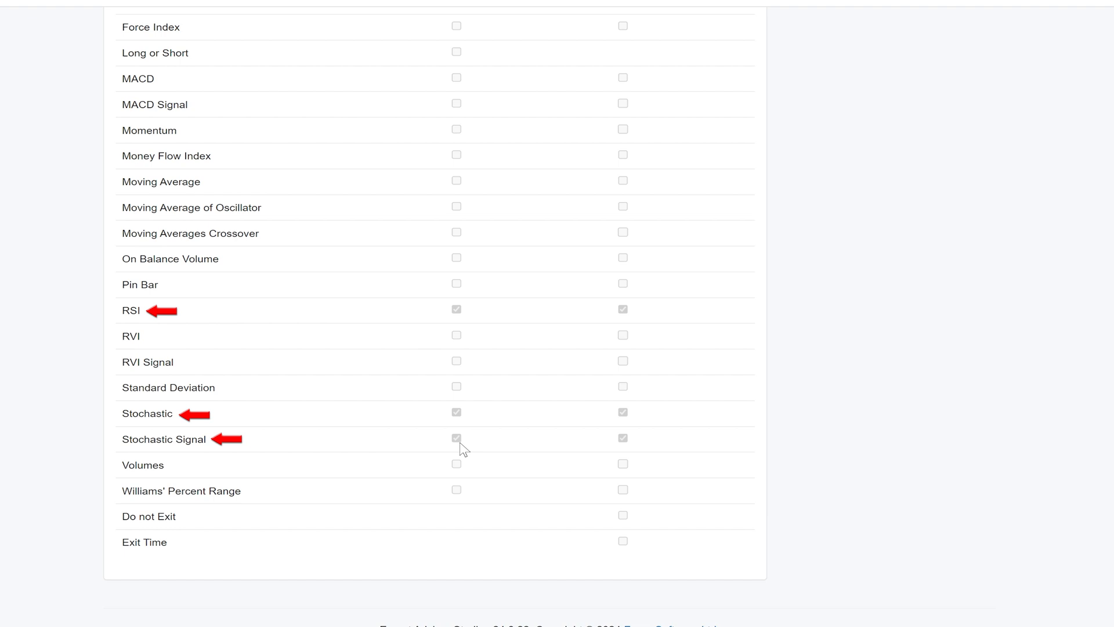
{"action": "scroll", "scroll_direction": "up", "scroll_amount": 3}
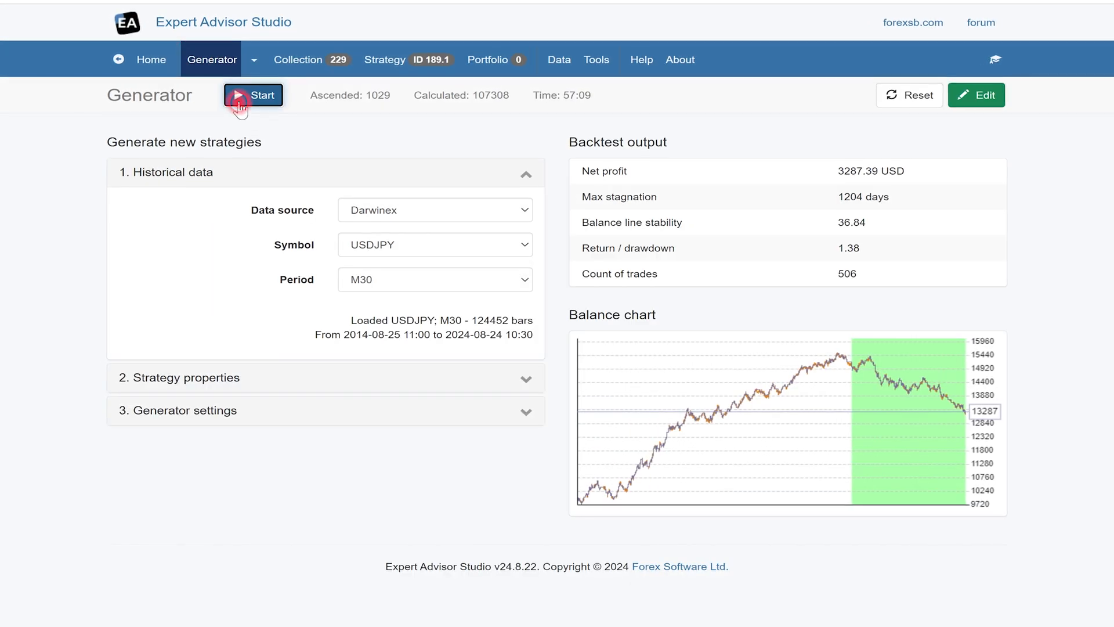
Download the collection as 'Strategy Collection 229 USDJPY M30.json'.
{"action": "left_click", "coordinate": [298, 60]}
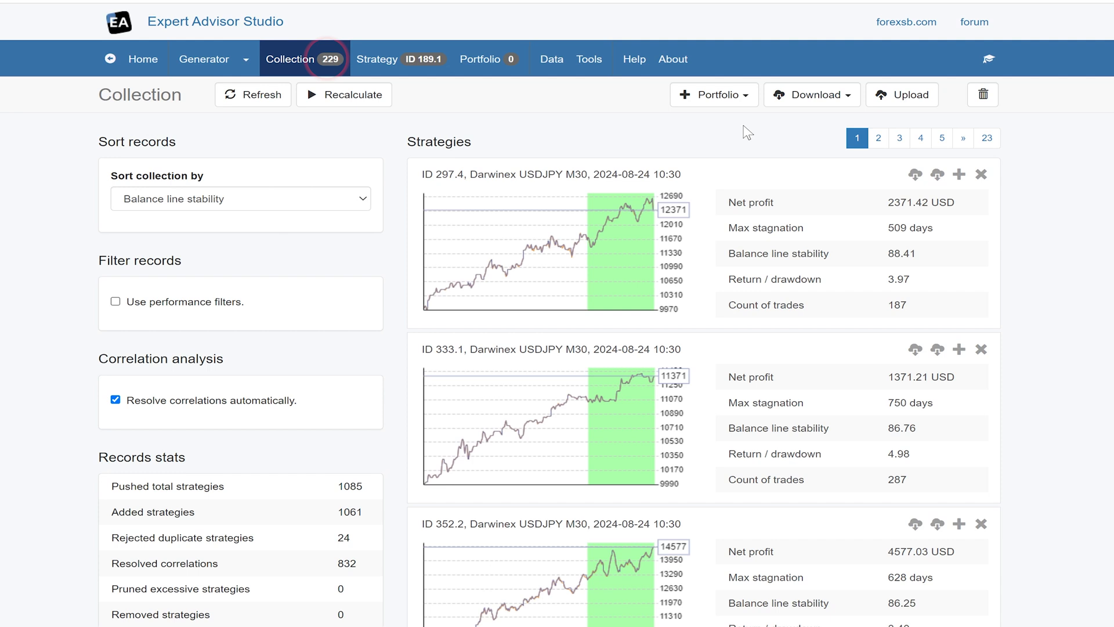
{"action": "scroll", "scroll_direction": "down", "scroll_amount": 3}
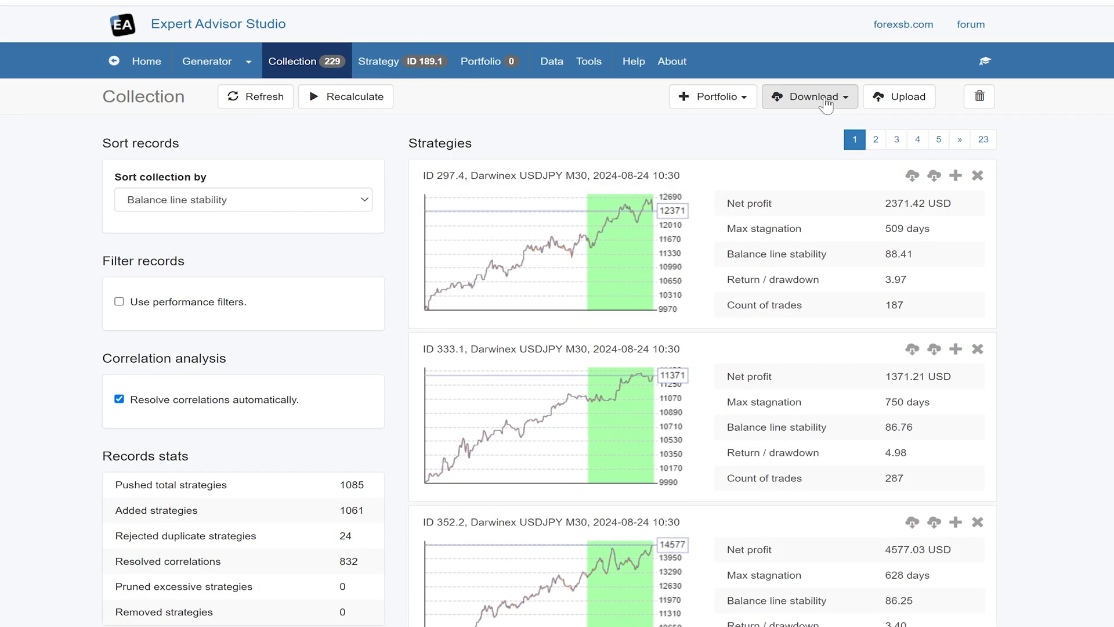
{"action": "scroll", "scroll_direction": "down", "scroll_amount": 3}
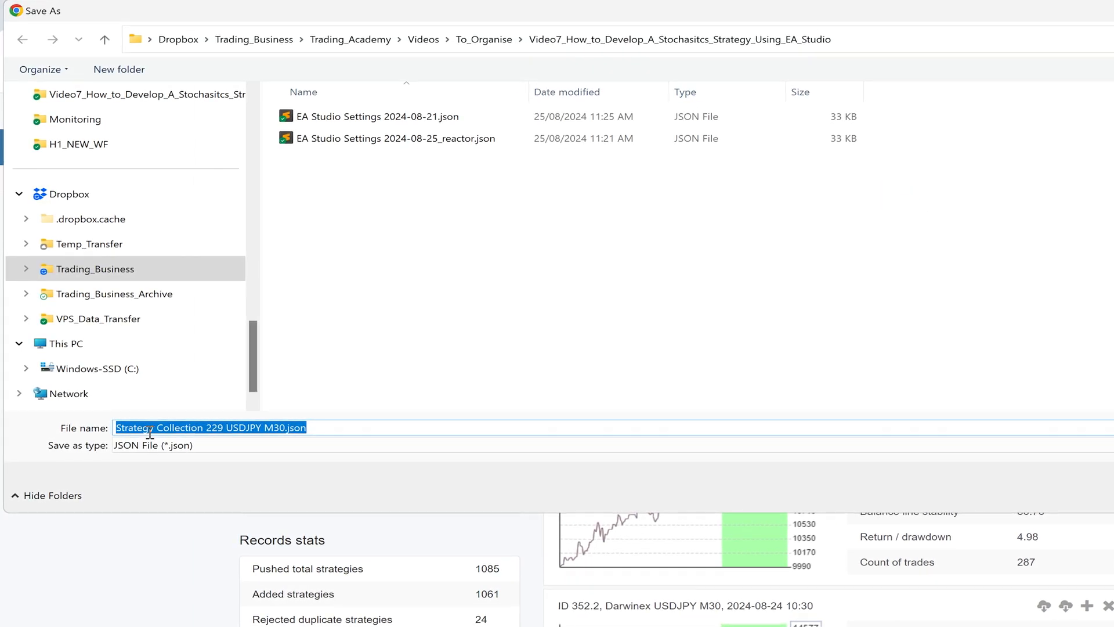
{"action": "left_click", "coordinate": [981, 409]}
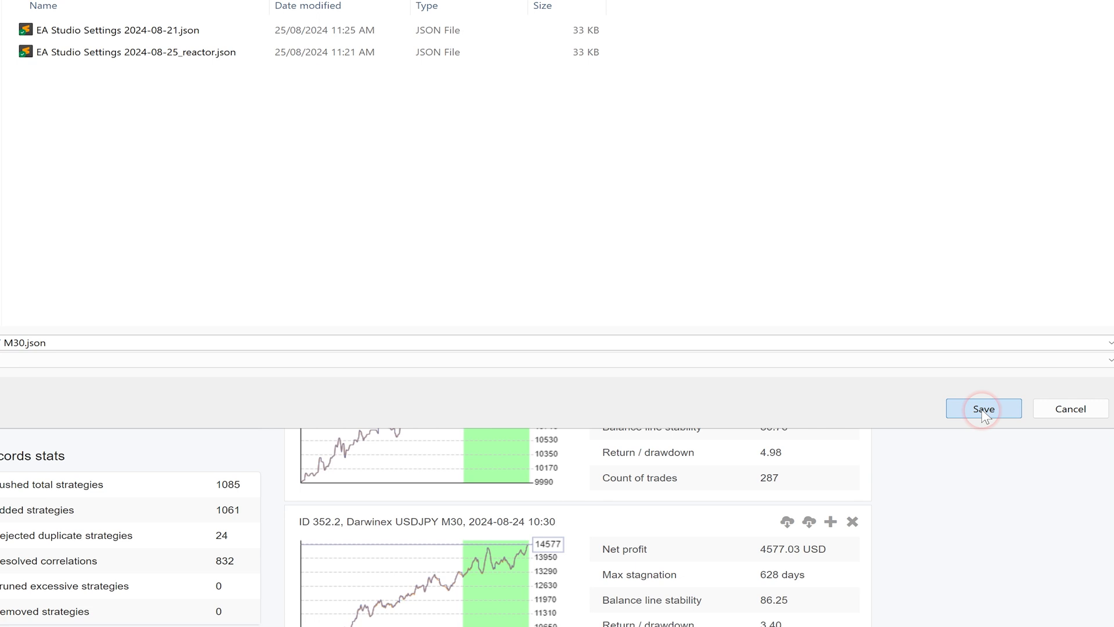
{"action": "left_click", "coordinate": [983, 408]}
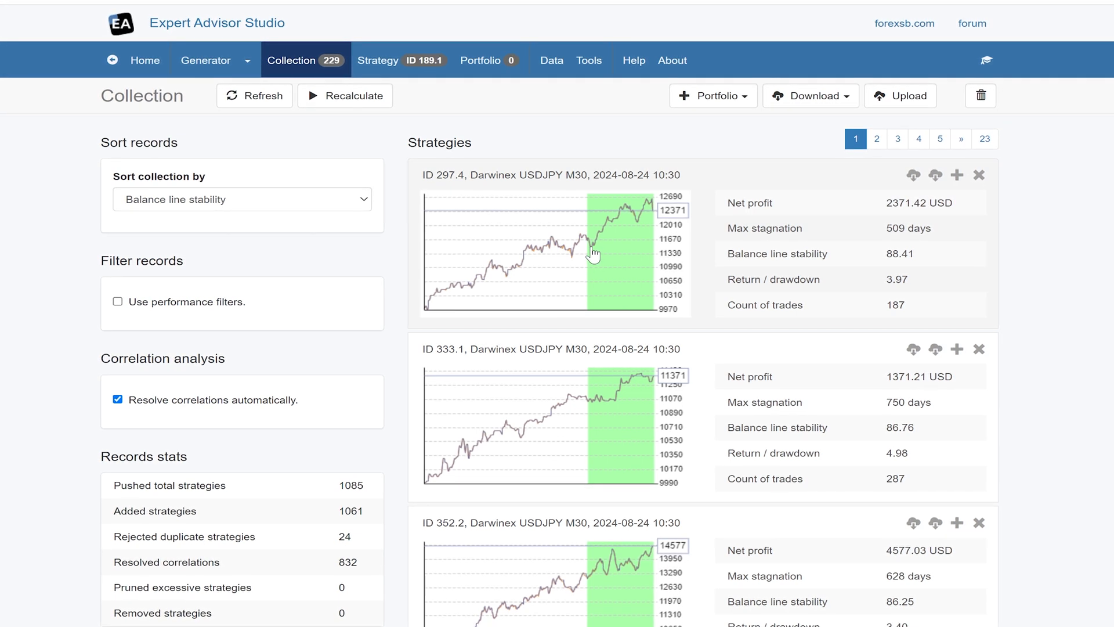
{"action": "mouse_move", "coordinate": [591, 300]}
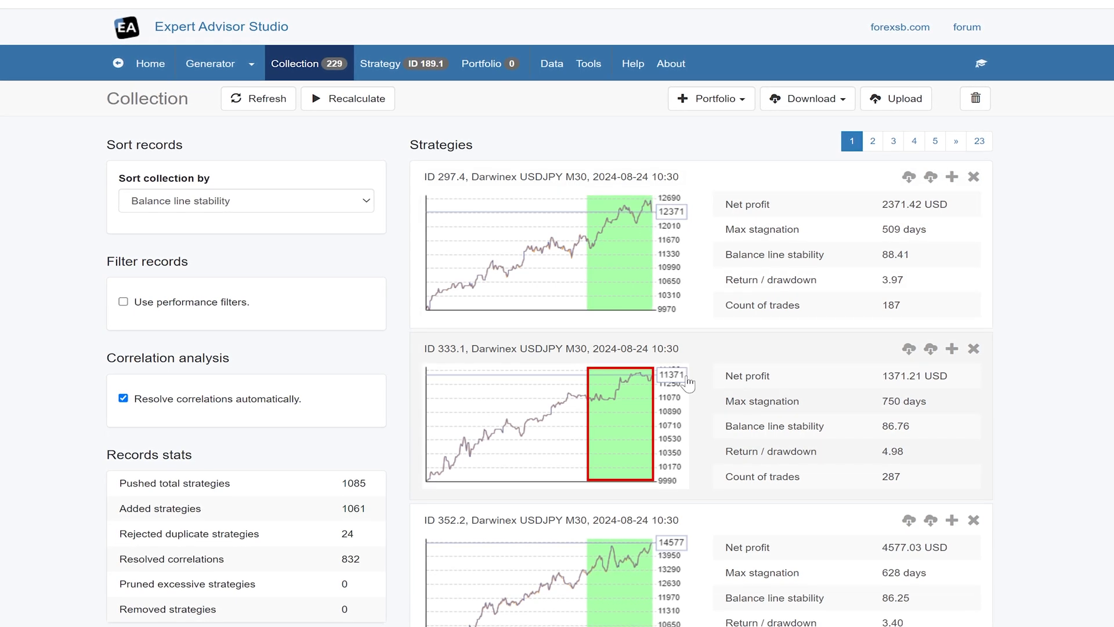
{"action": "left_click", "coordinate": [914, 140]}
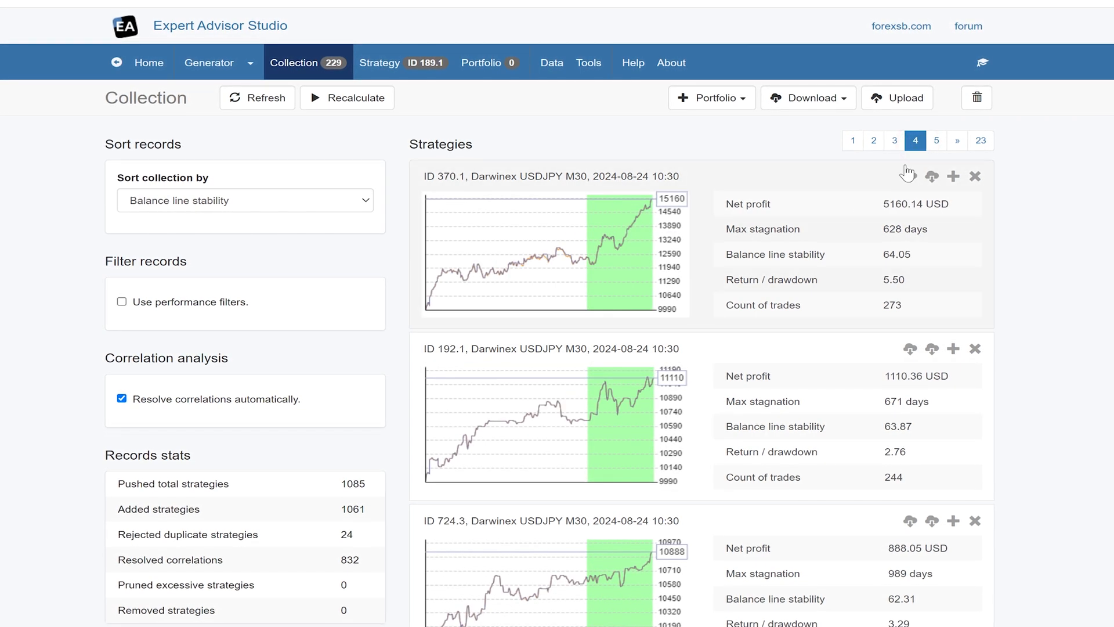
{"action": "scroll", "scroll_direction": "down", "scroll_amount": 3}
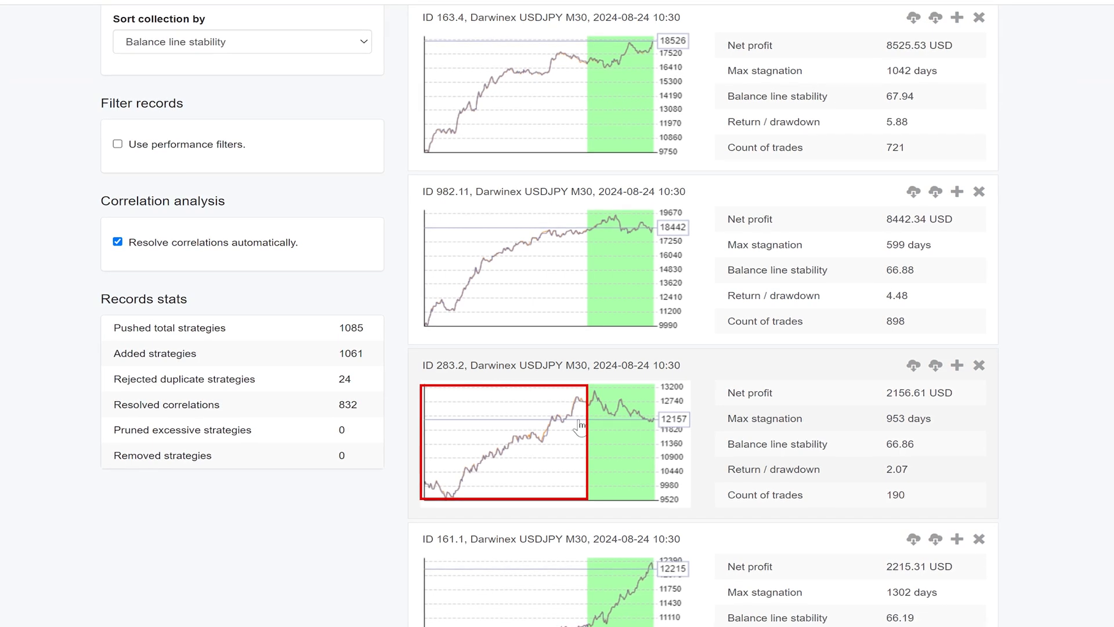
{"action": "scroll", "scroll_direction": "down", "scroll_amount": 3}
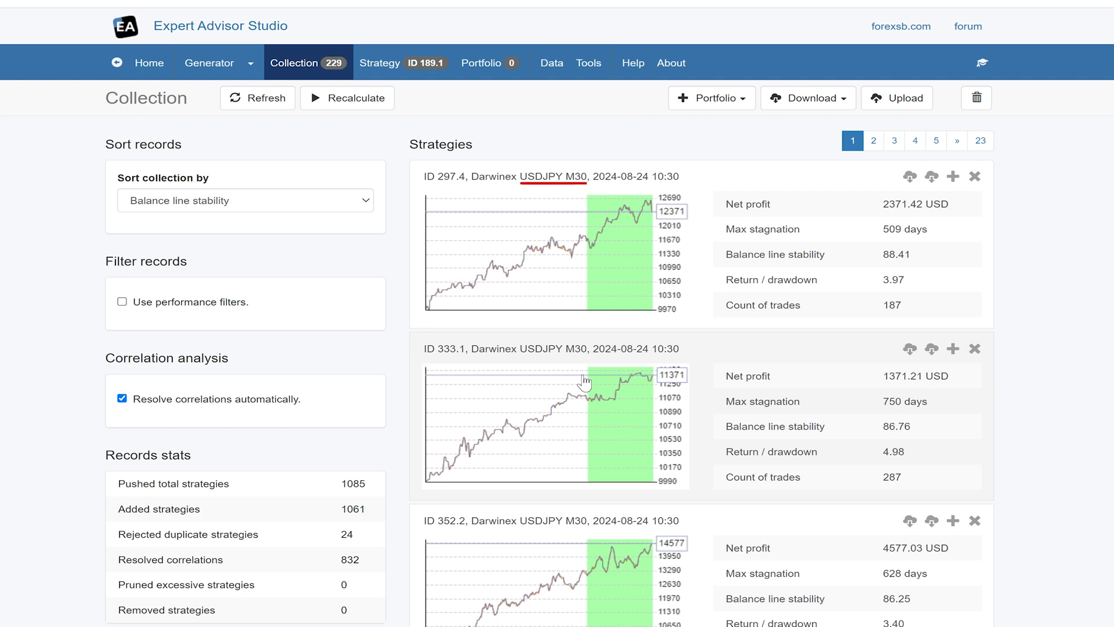
{"action": "mouse_move", "coordinate": [613, 400]}
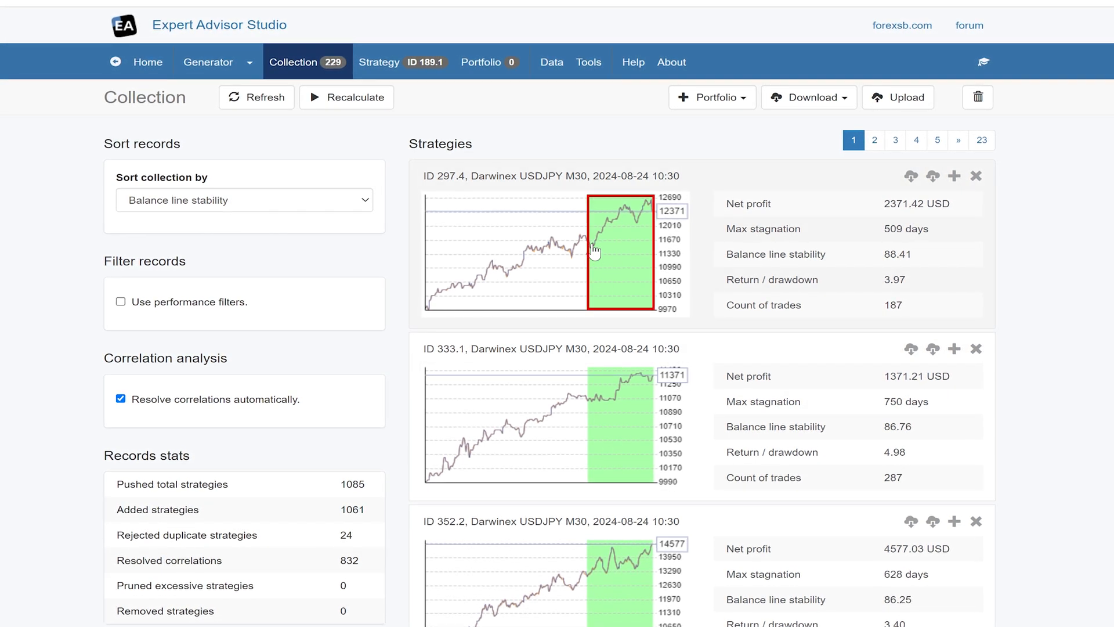
{"action": "mouse_move", "coordinate": [600, 259]}
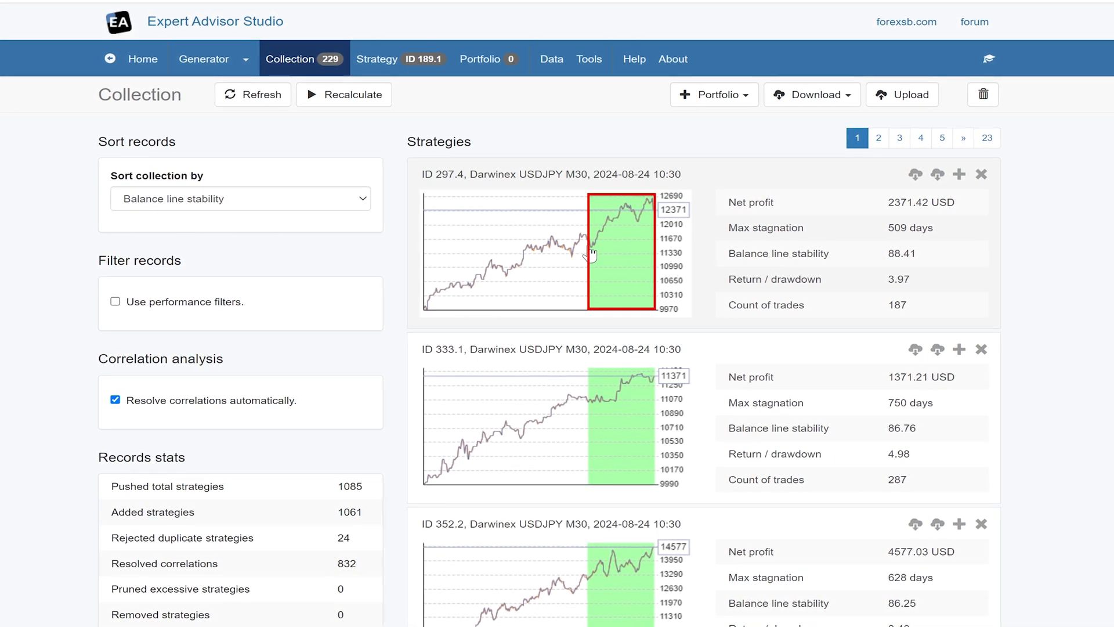
Add an Out of Sample minimum profit factor criterion and return to the Validator with 229 strategies loaded.
{"action": "left_click", "coordinate": [211, 60]}
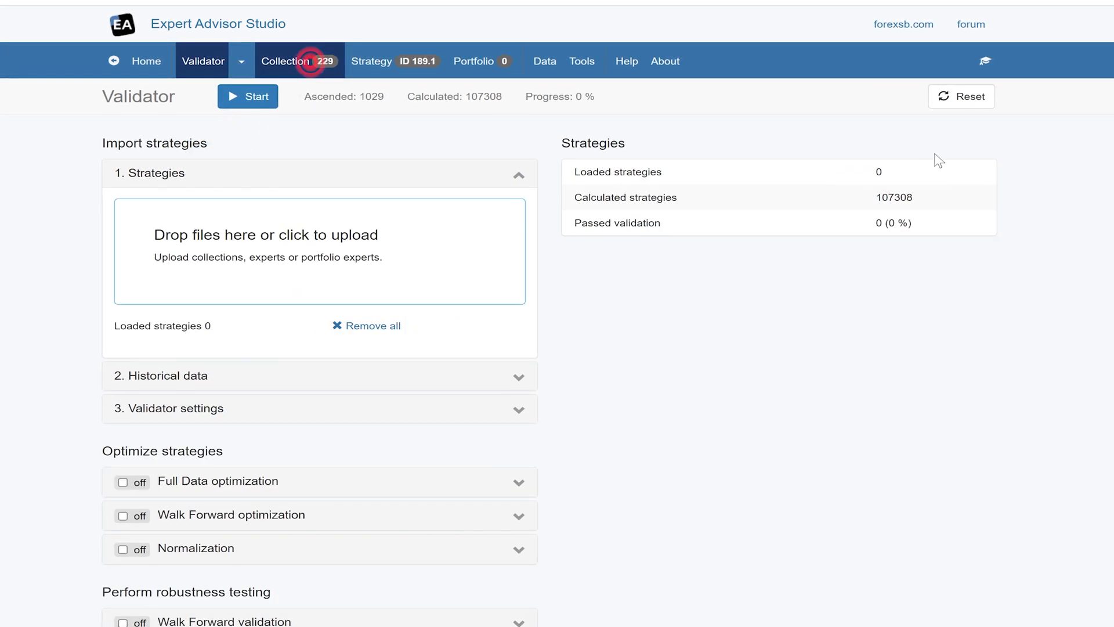
{"action": "scroll", "scroll_direction": "down", "scroll_amount": 3}
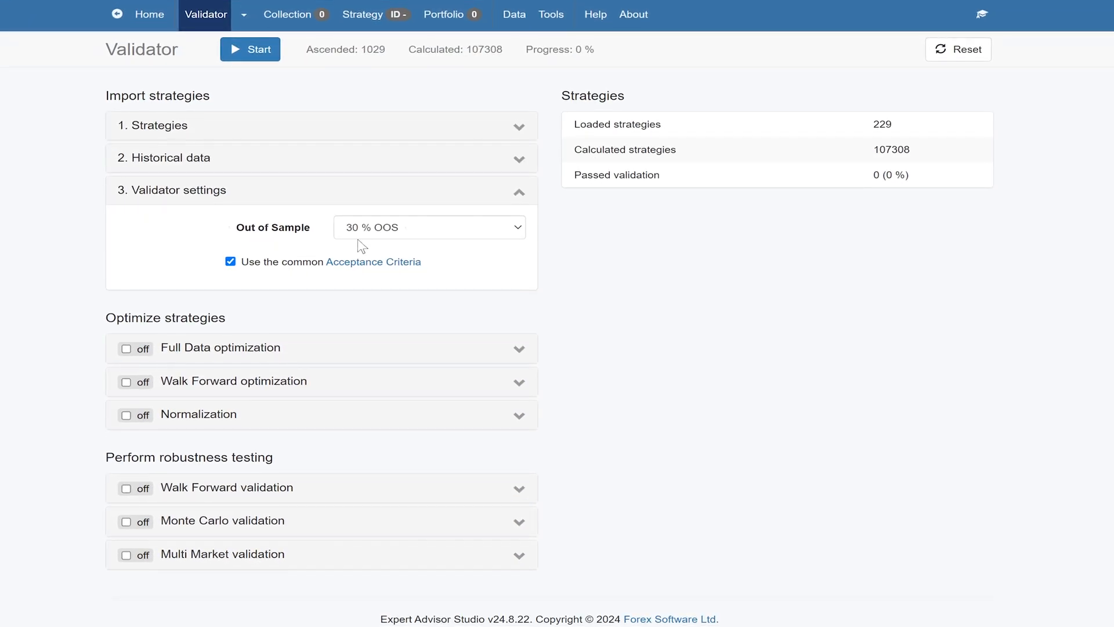
{"action": "left_click", "coordinate": [550, 14]}
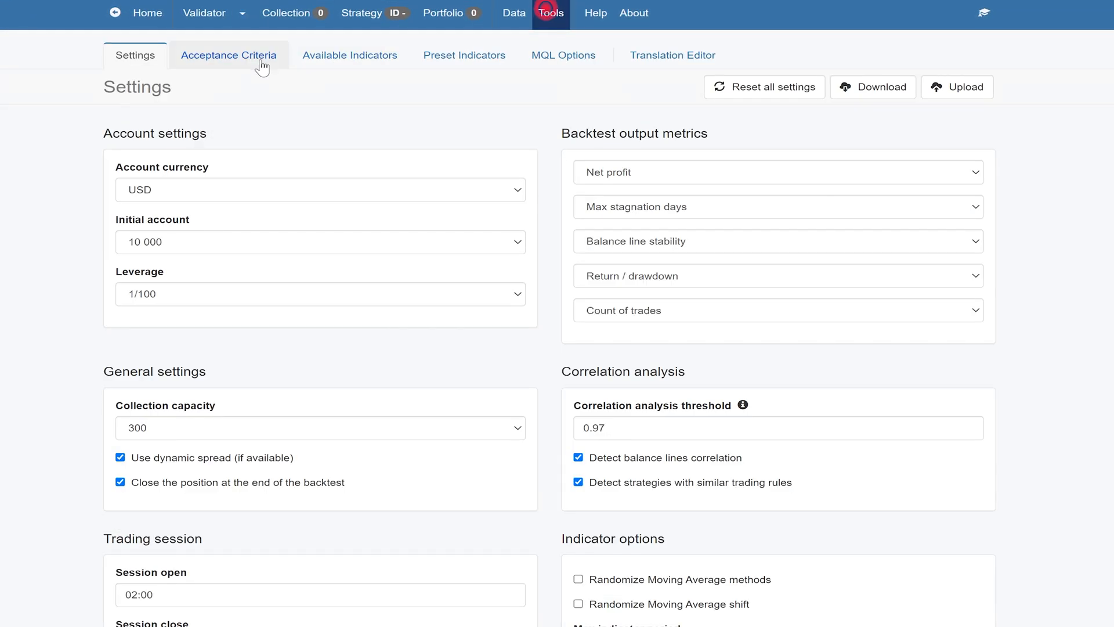
{"action": "left_click", "coordinate": [229, 55]}
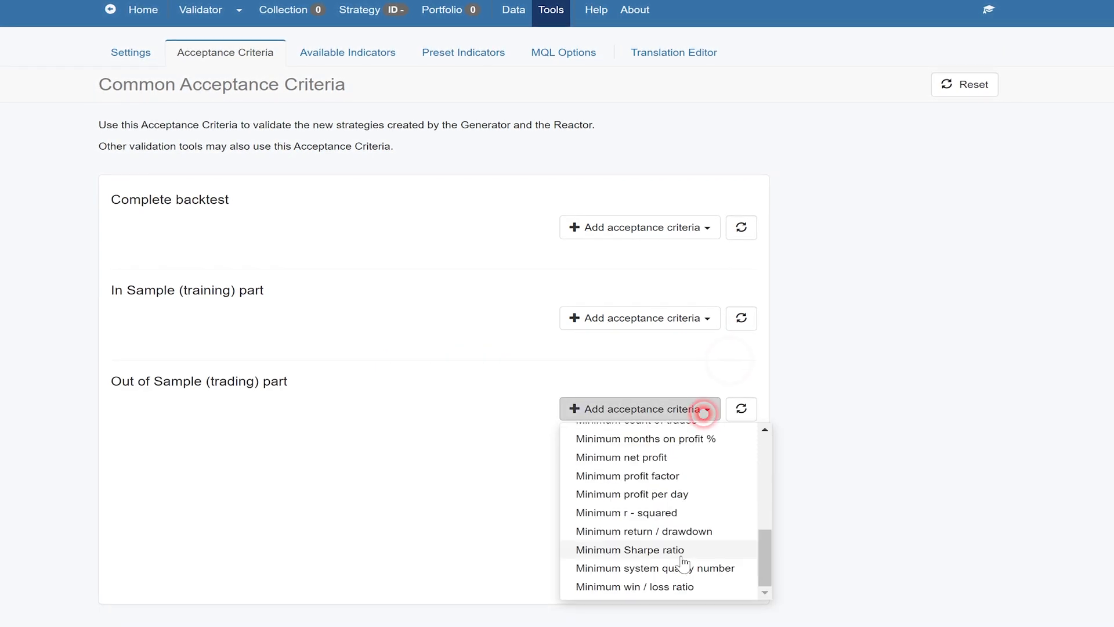
{"action": "left_click", "coordinate": [626, 476]}
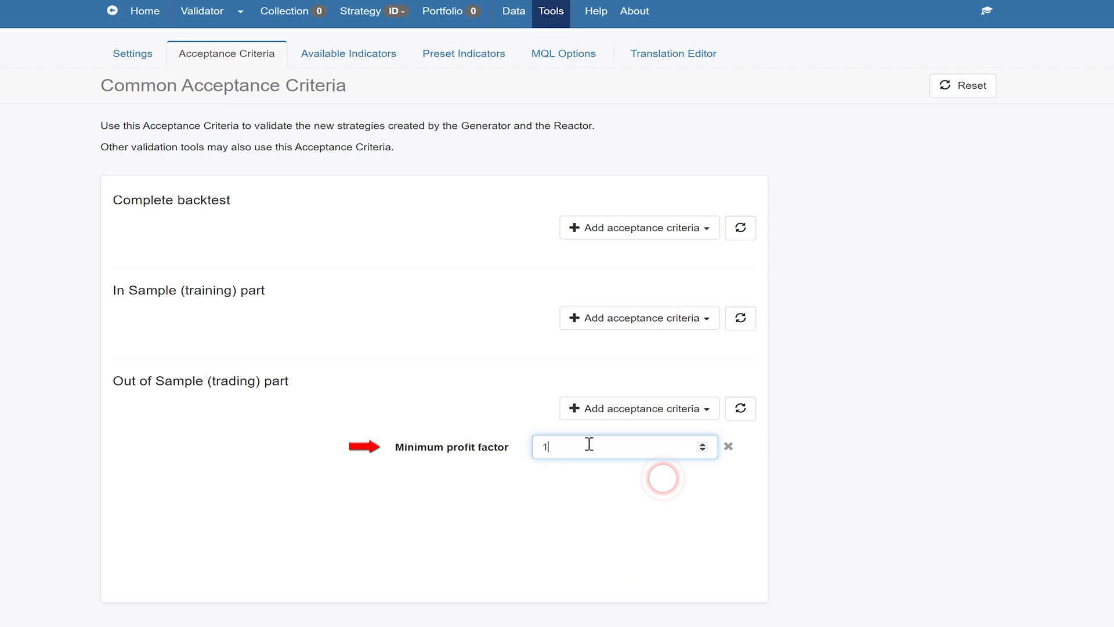
{"action": "type", "text": "."}
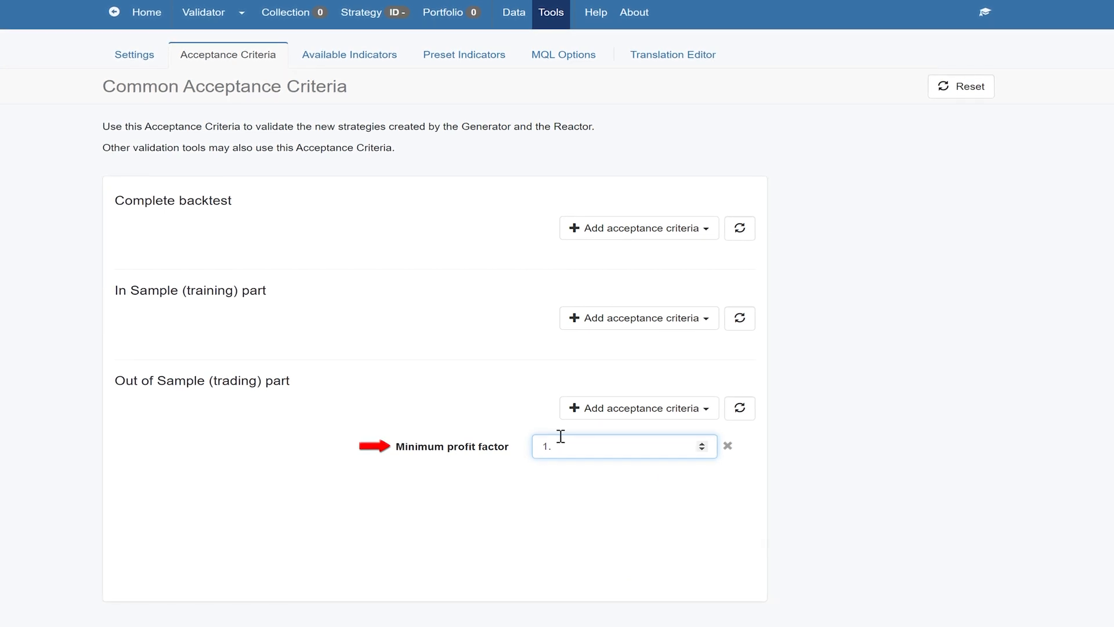
{"action": "left_click", "coordinate": [204, 12]}
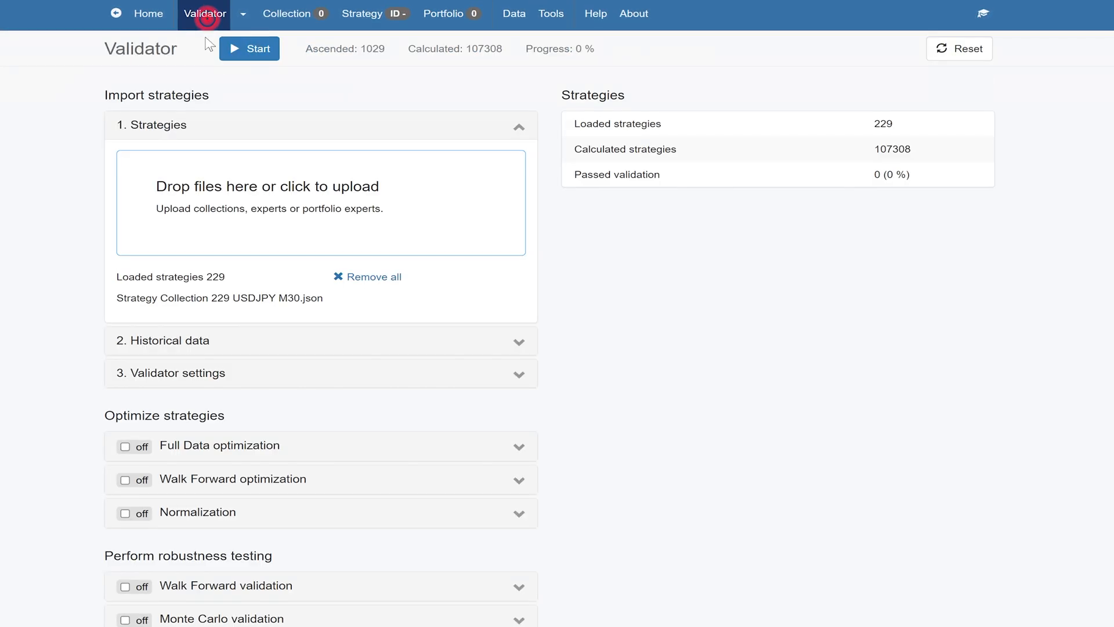
Validate the 229 strategies and review the 73 pushed into the Collection, trimming to 70.
{"action": "left_click", "coordinate": [248, 49]}
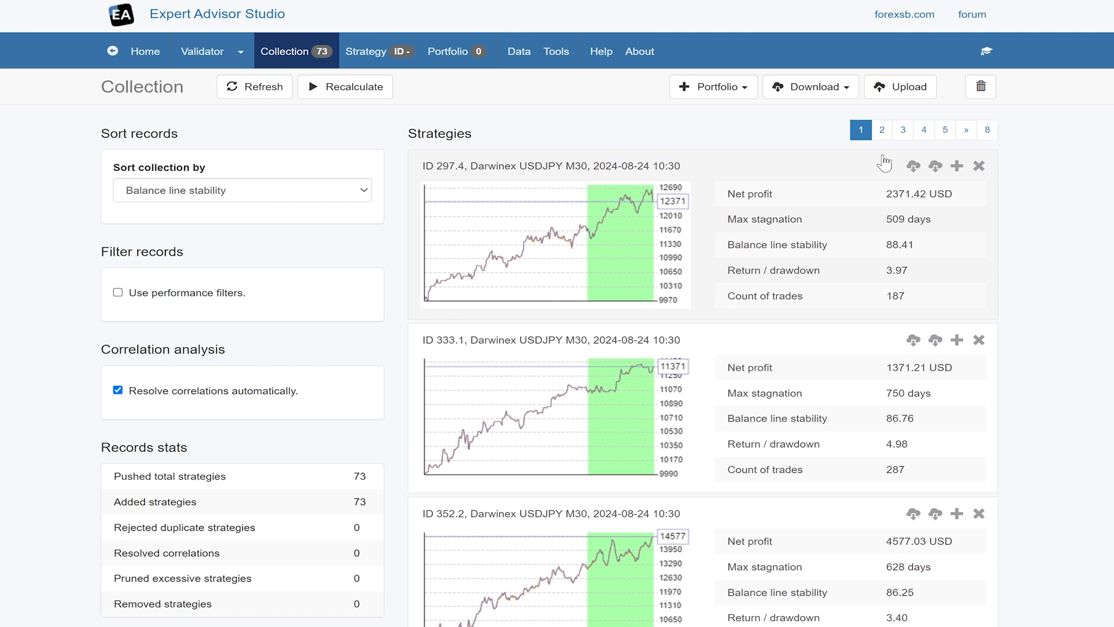
{"action": "left_click", "coordinate": [881, 130]}
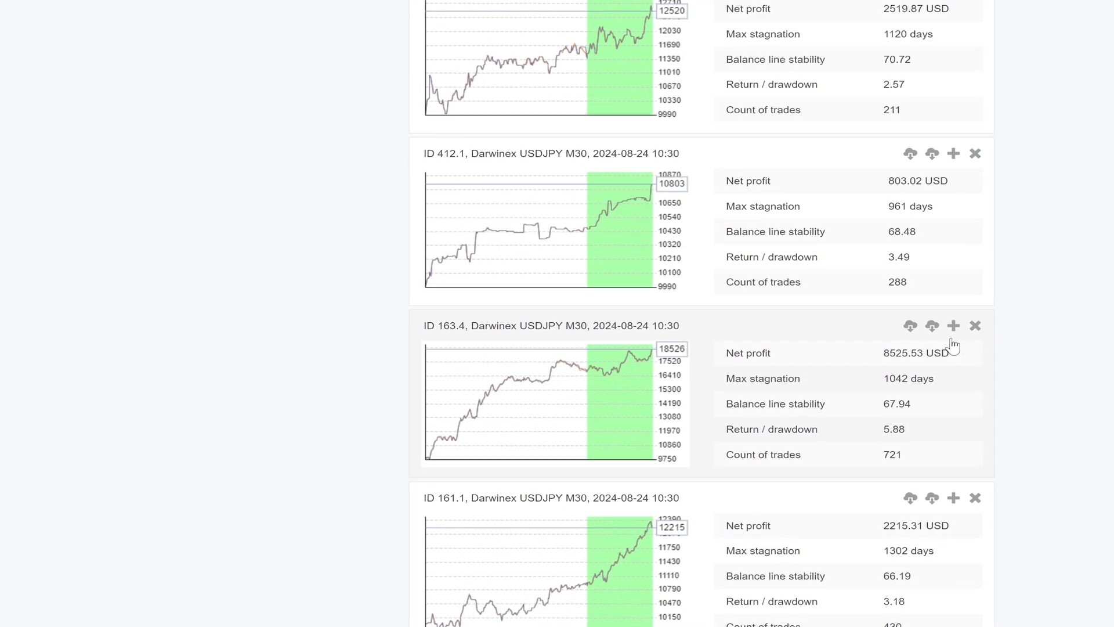
{"action": "scroll", "scroll_direction": "down", "scroll_amount": 3}
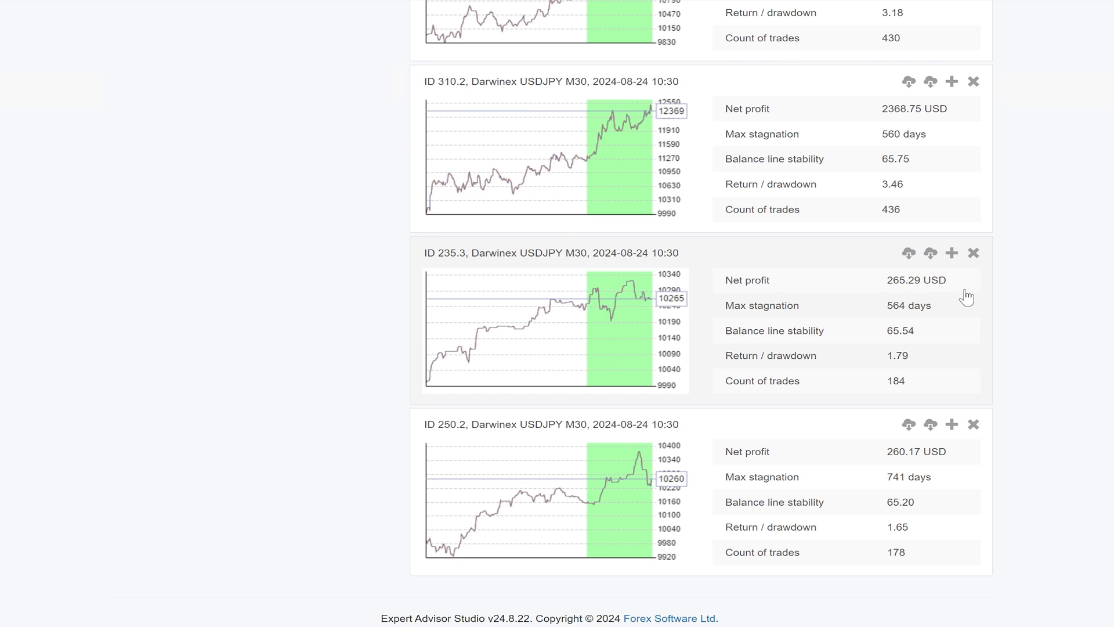
{"action": "scroll", "scroll_direction": "down", "scroll_amount": 3}
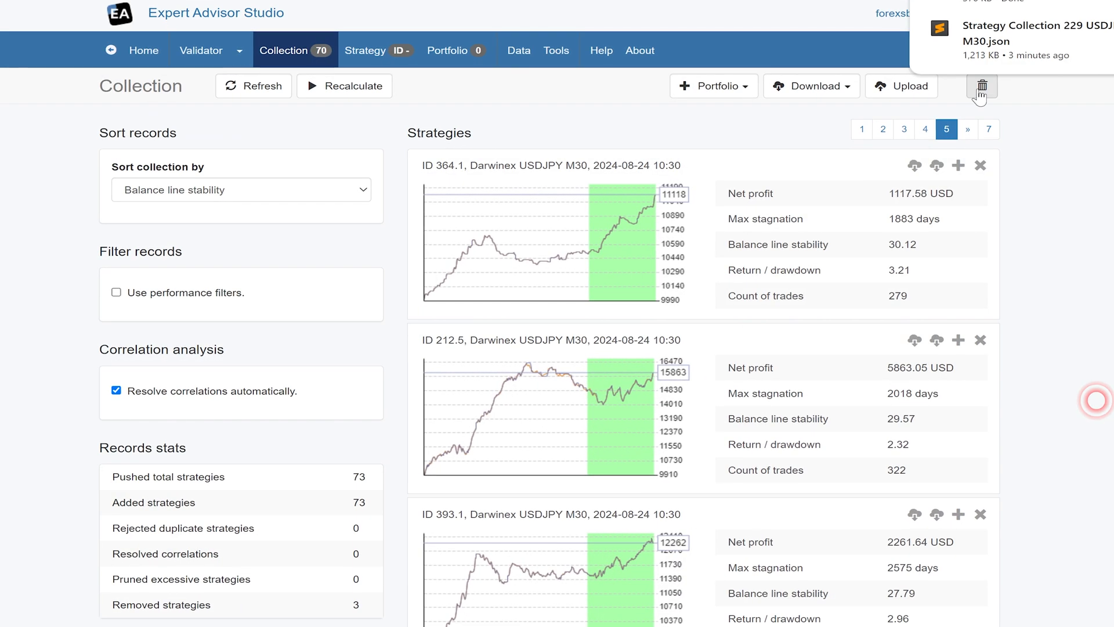
{"action": "mouse_move", "coordinate": [982, 87]}
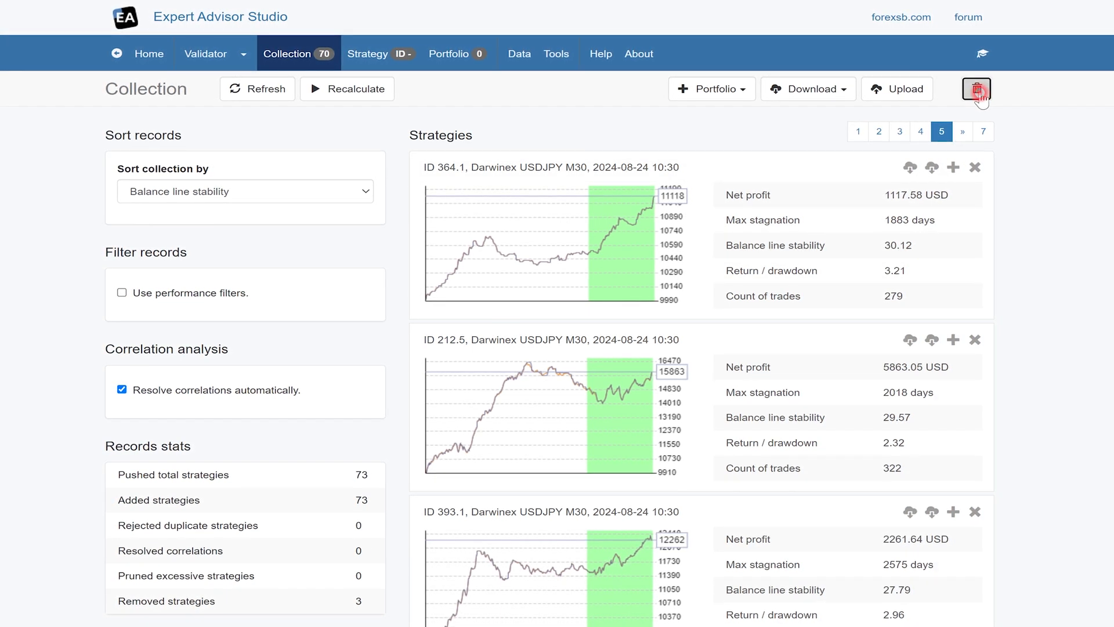
Empty the collection and switch the Validator's historical data source to Eightcap.
{"action": "left_click", "coordinate": [896, 90]}
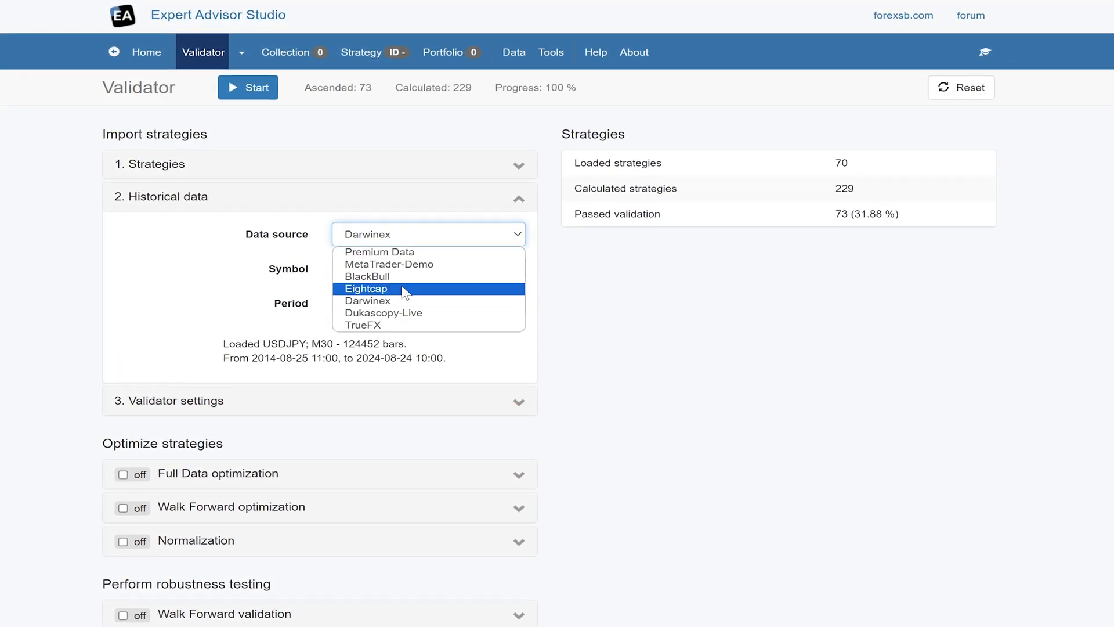
{"action": "left_click", "coordinate": [398, 288]}
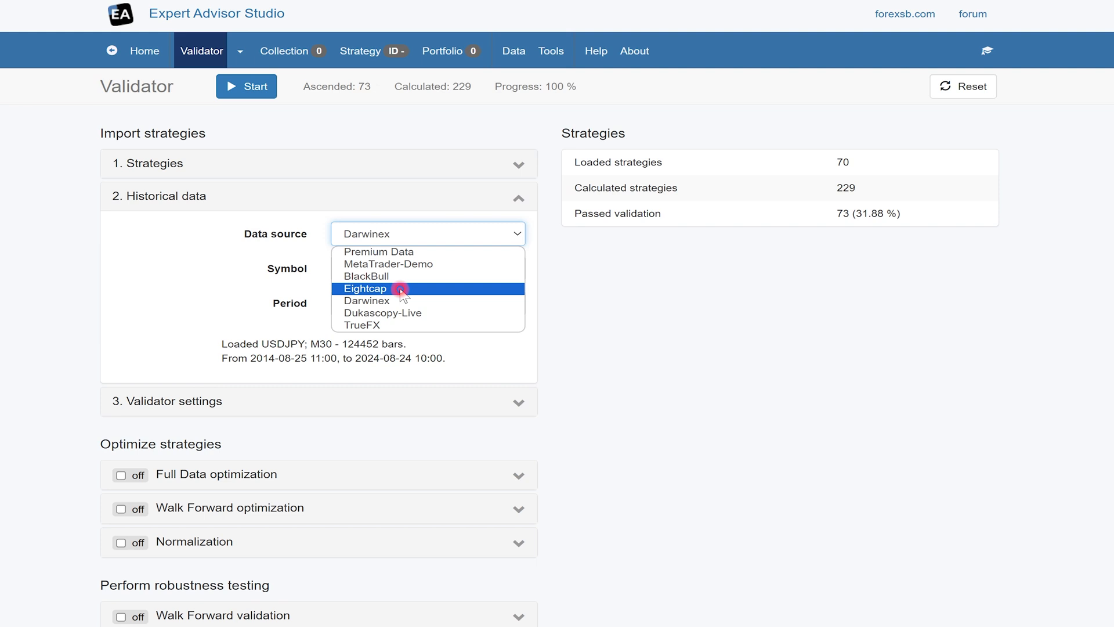
{"action": "left_click", "coordinate": [364, 289]}
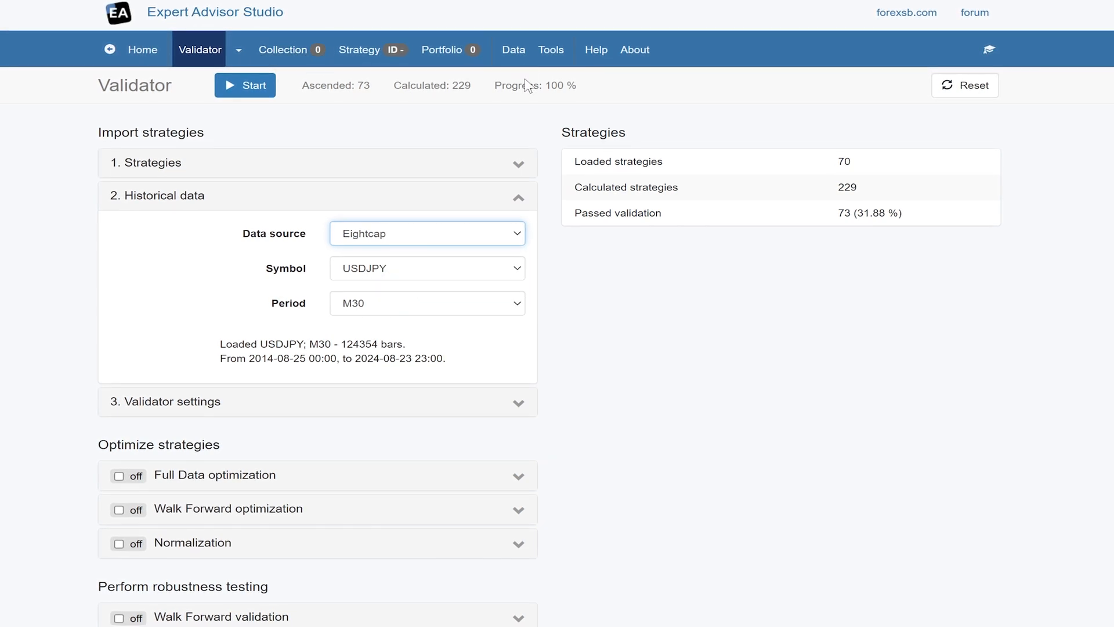
Add an In Sample minimum count of trades = 100 acceptance criterion.
{"action": "left_click", "coordinate": [550, 50]}
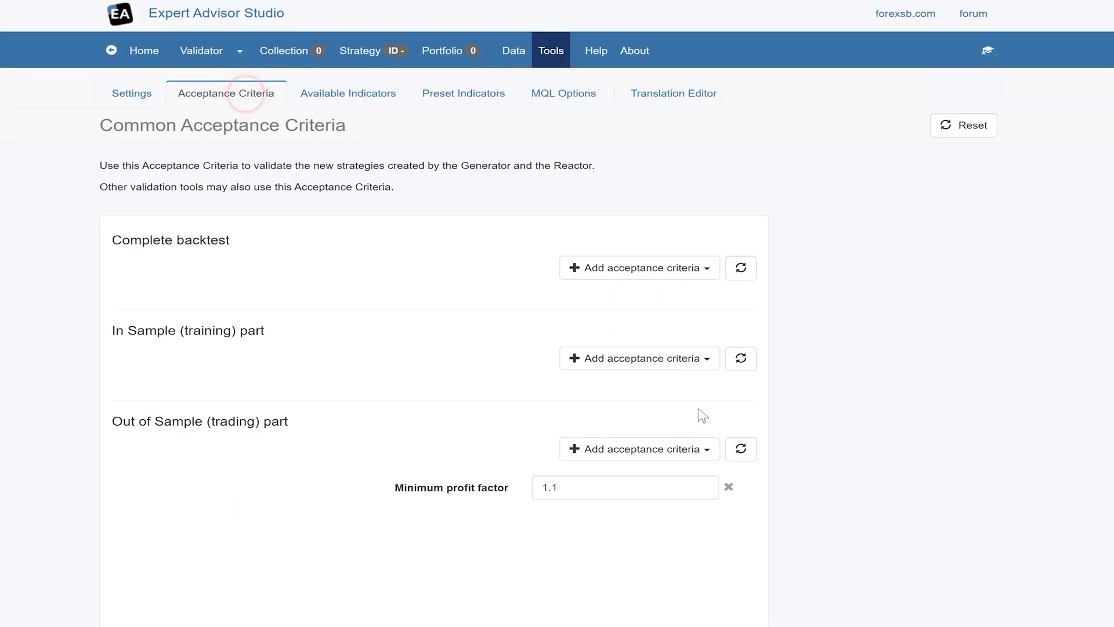
{"action": "left_click", "coordinate": [638, 357]}
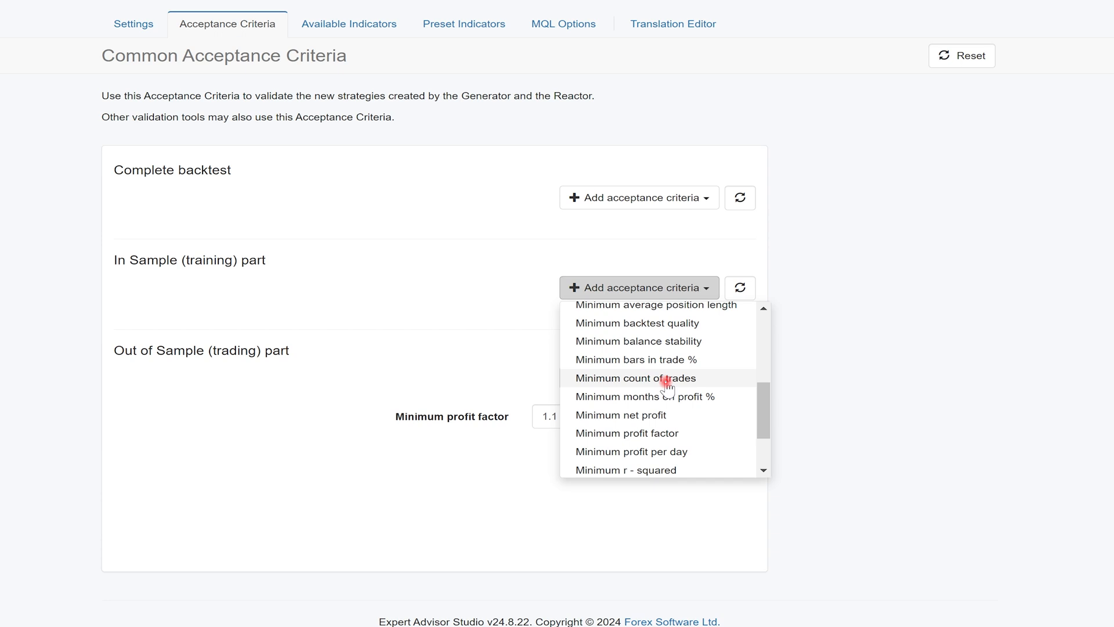
{"action": "left_click", "coordinate": [635, 377]}
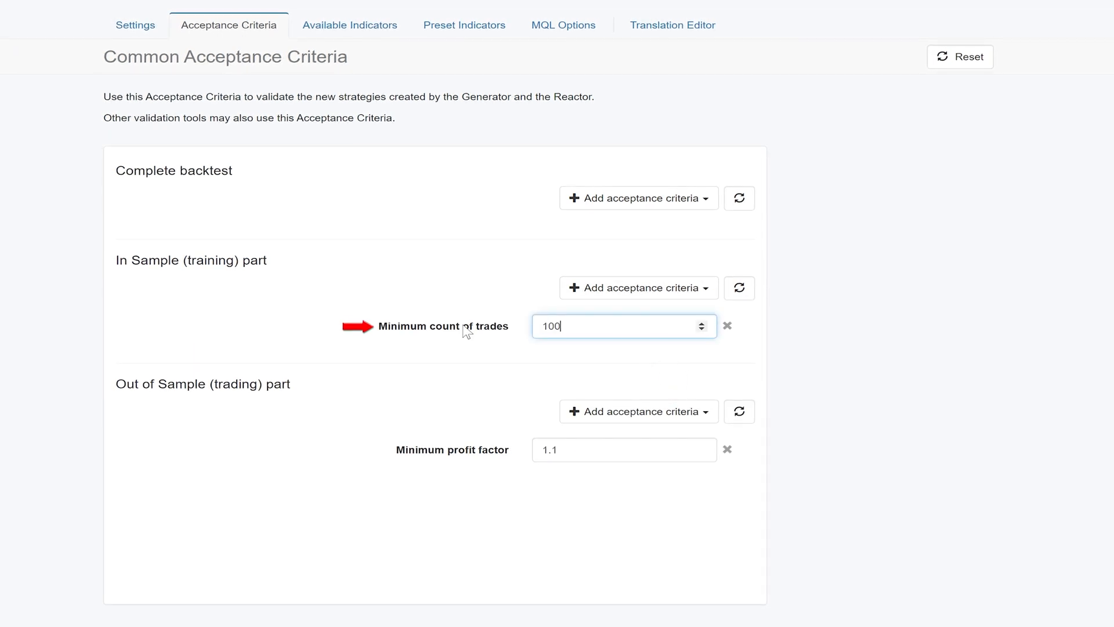
{"action": "left_click", "coordinate": [637, 288]}
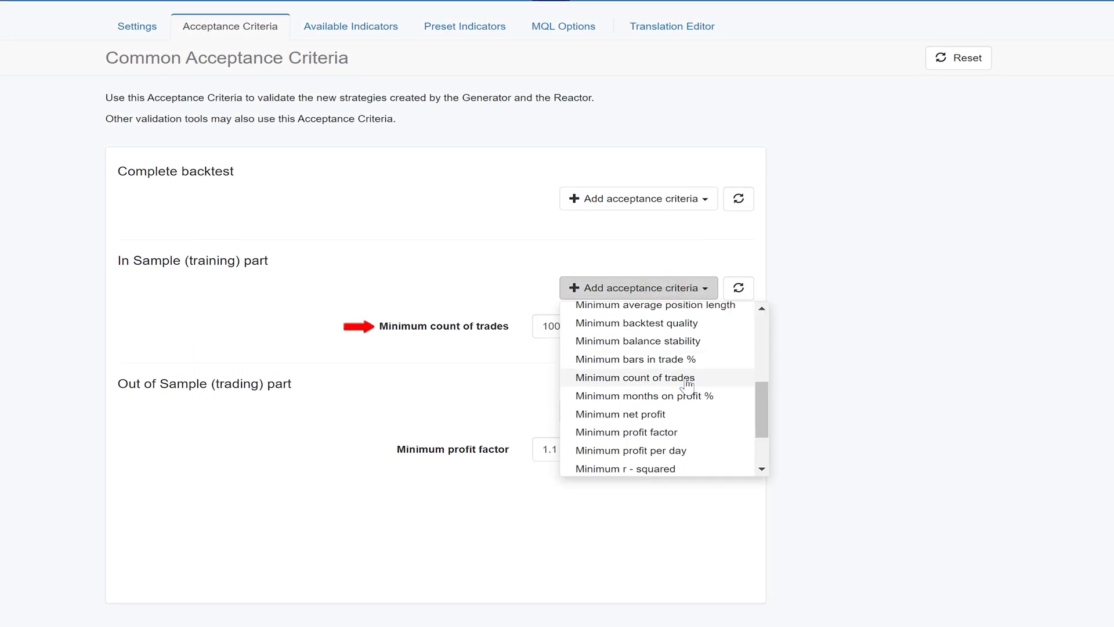
{"action": "scroll", "scroll_direction": "down", "scroll_amount": 3}
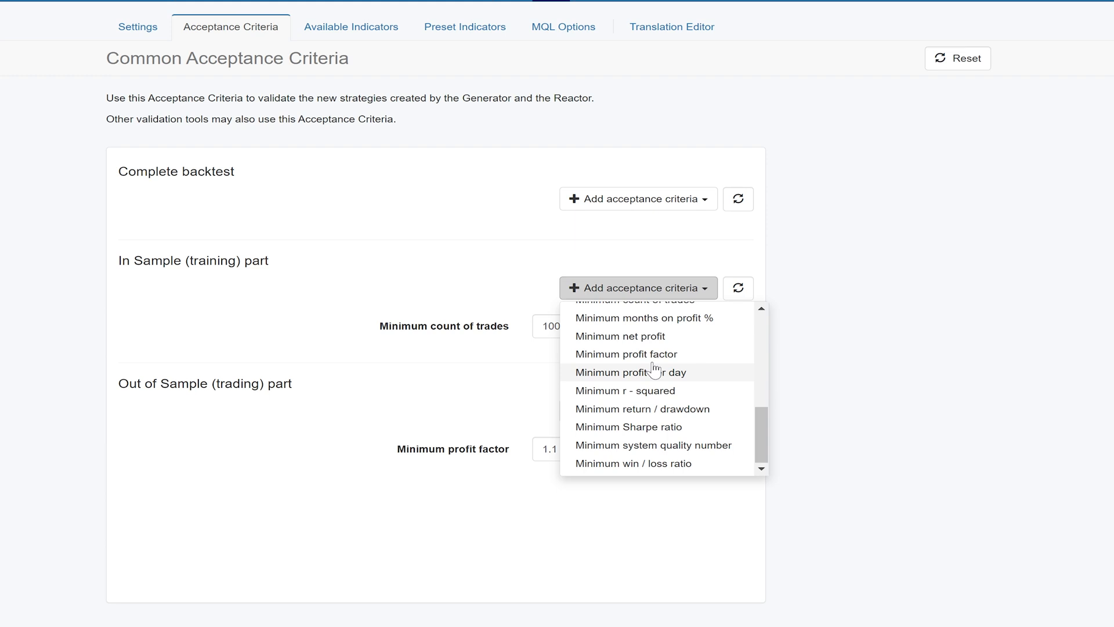
{"action": "left_click", "coordinate": [626, 354]}
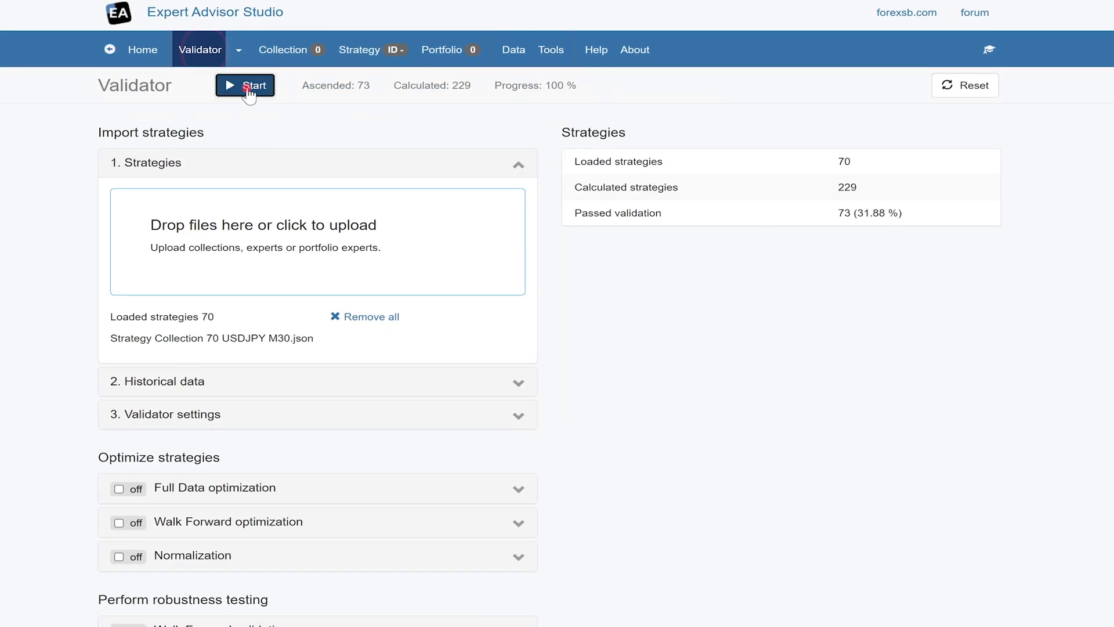
Validate the 70 strategies on Eightcap data and remove weak results such as ID 248.1.
{"action": "left_click", "coordinate": [244, 85]}
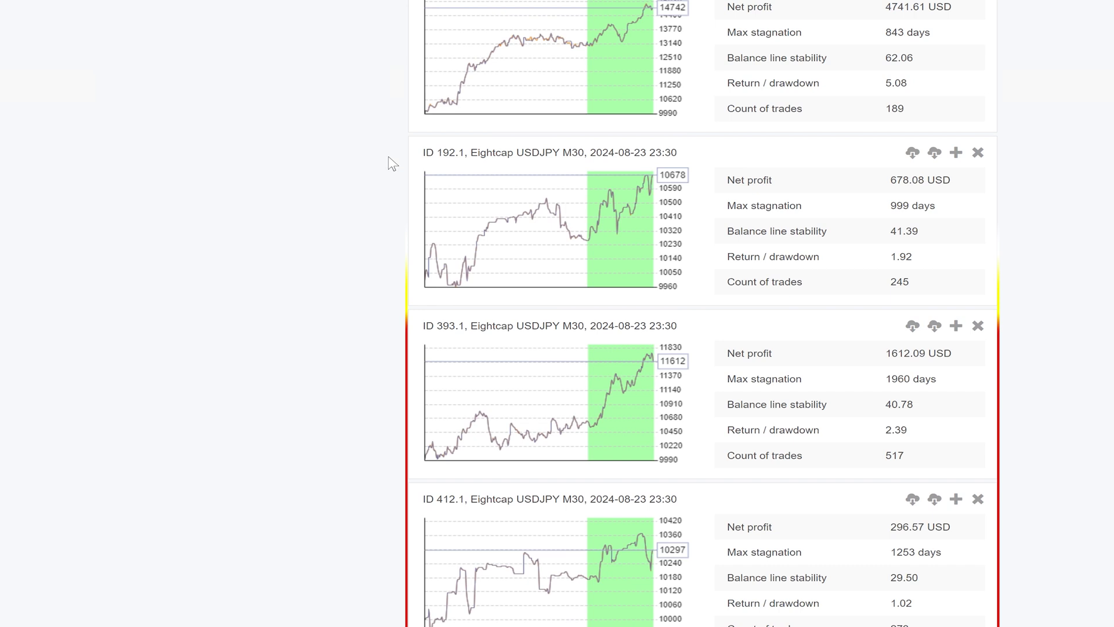
{"action": "scroll", "scroll_direction": "up", "scroll_amount": 3}
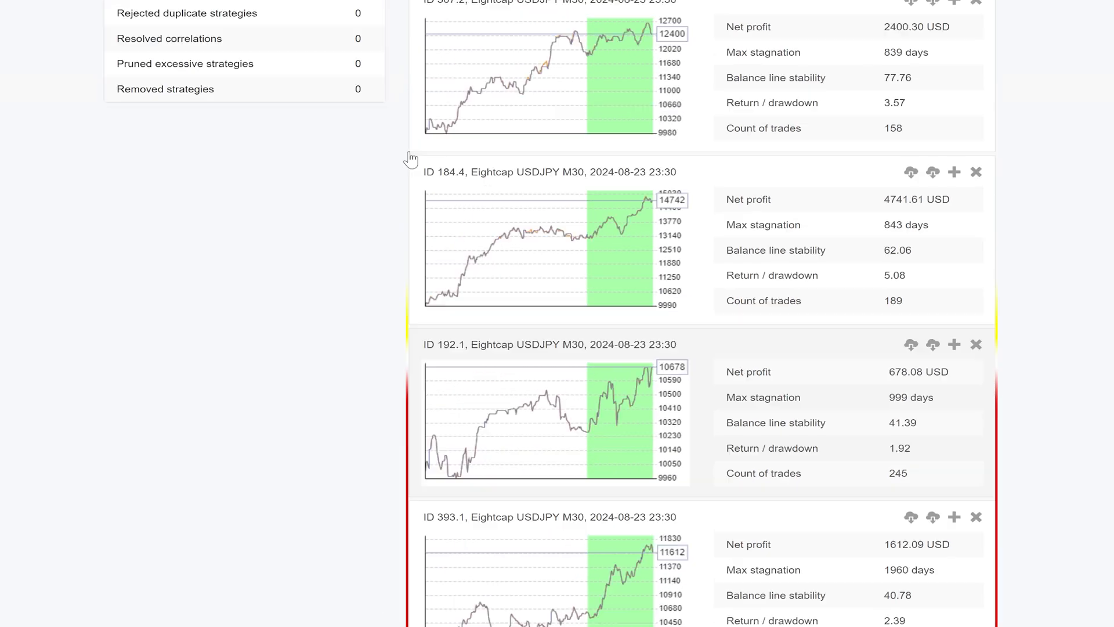
{"action": "left_click", "coordinate": [982, 133]}
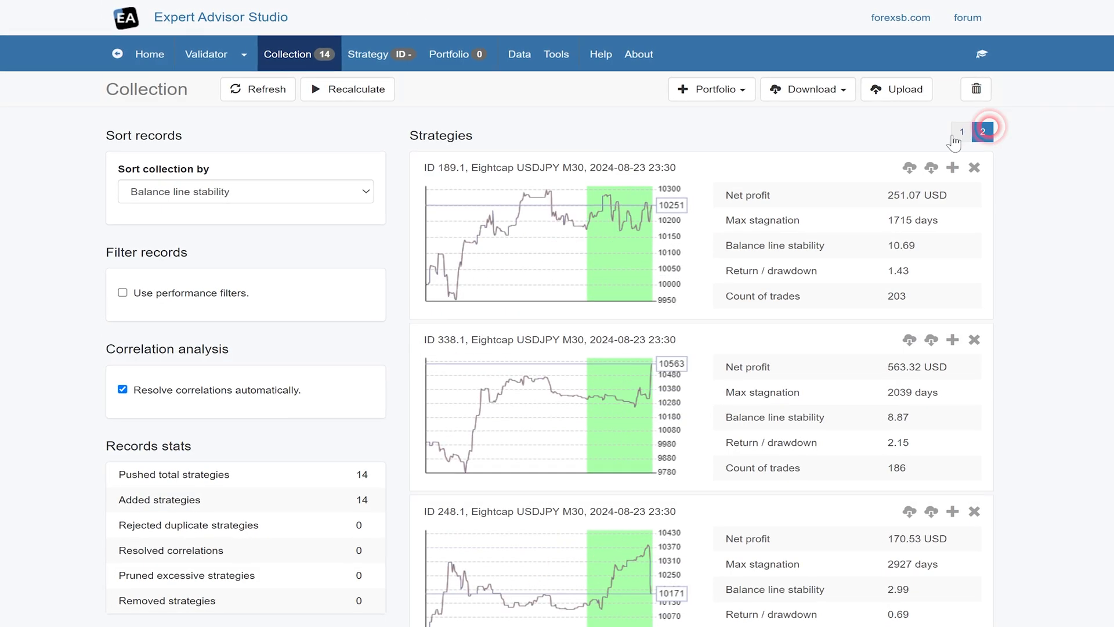
{"action": "scroll", "scroll_direction": "down", "scroll_amount": 3}
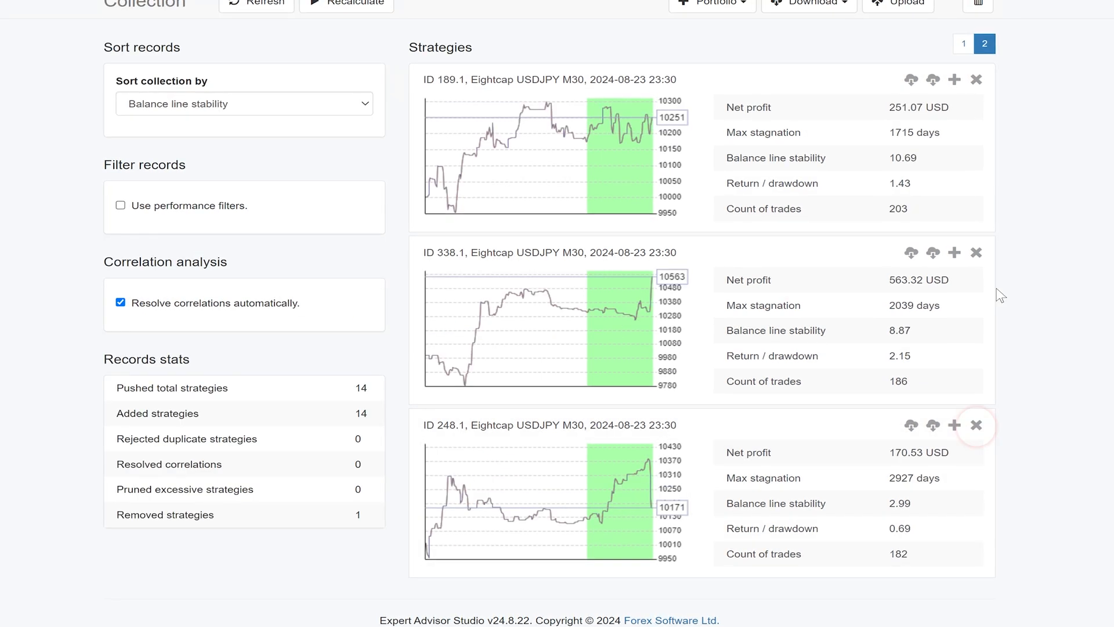
{"action": "left_click", "coordinate": [976, 426]}
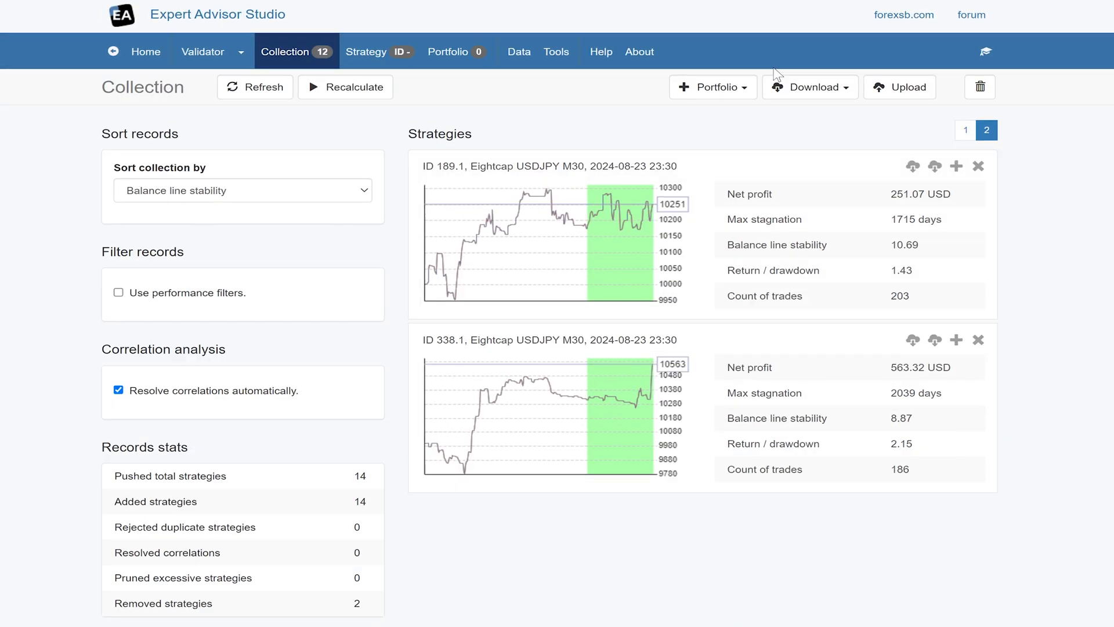
Download the 12-strategy collection and load it back into the Validator.
{"action": "left_click", "coordinate": [810, 87]}
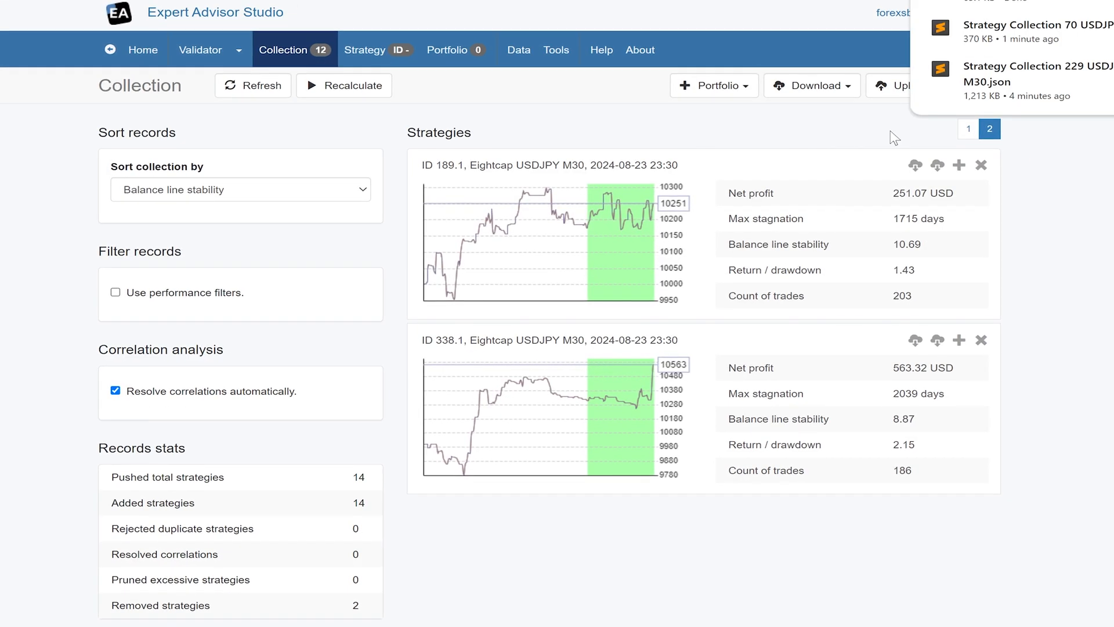
{"action": "left_click", "coordinate": [201, 50]}
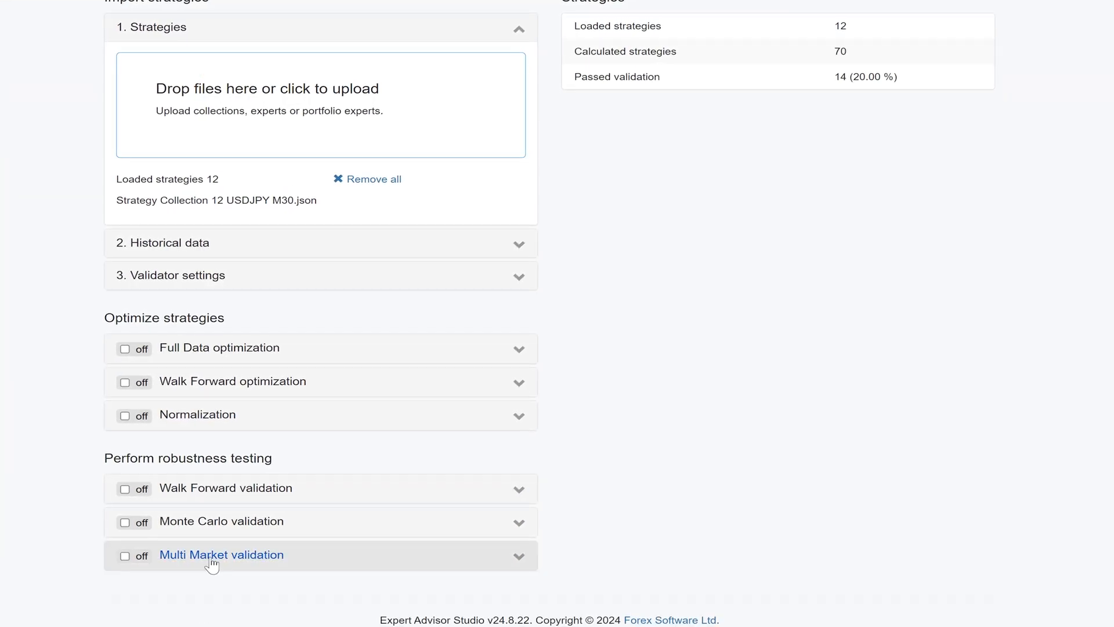
Run Multi Market validation over USDJPY, AUDJPY, CADJPY, CHFJPY and EURJPY requiring 2 validated markets.
{"action": "left_click", "coordinate": [126, 556]}
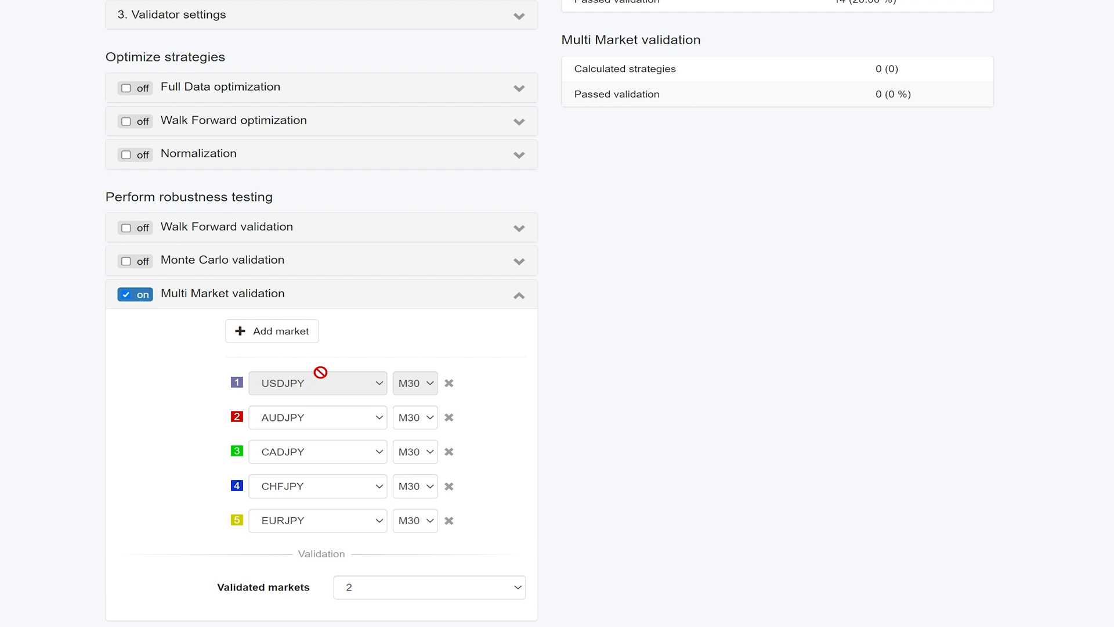
{"action": "left_click", "coordinate": [249, 87]}
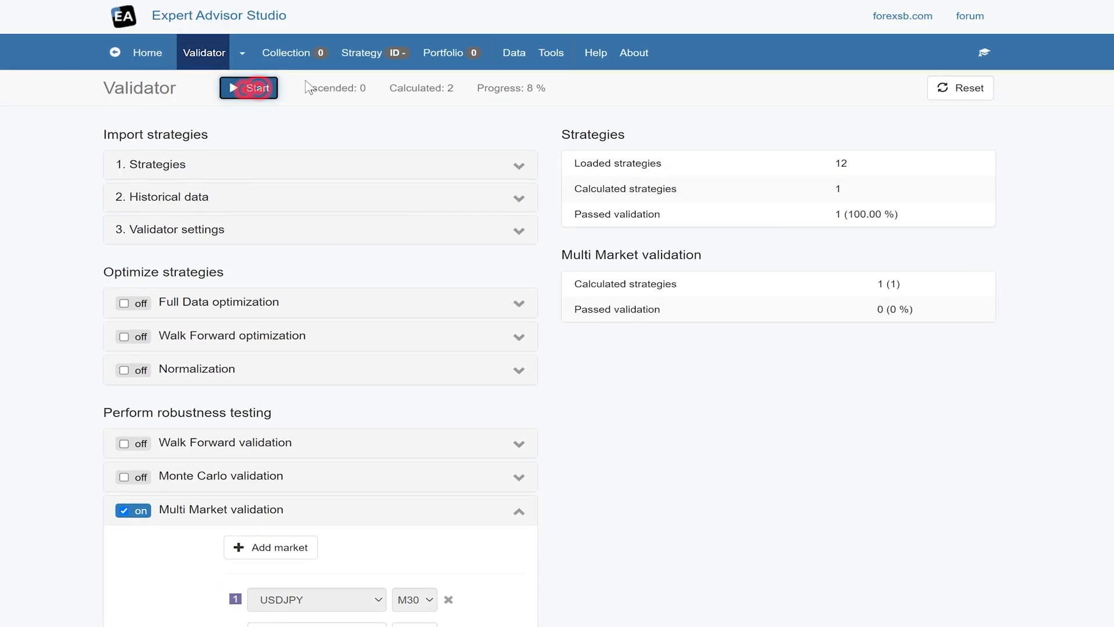
{"action": "left_click", "coordinate": [368, 52]}
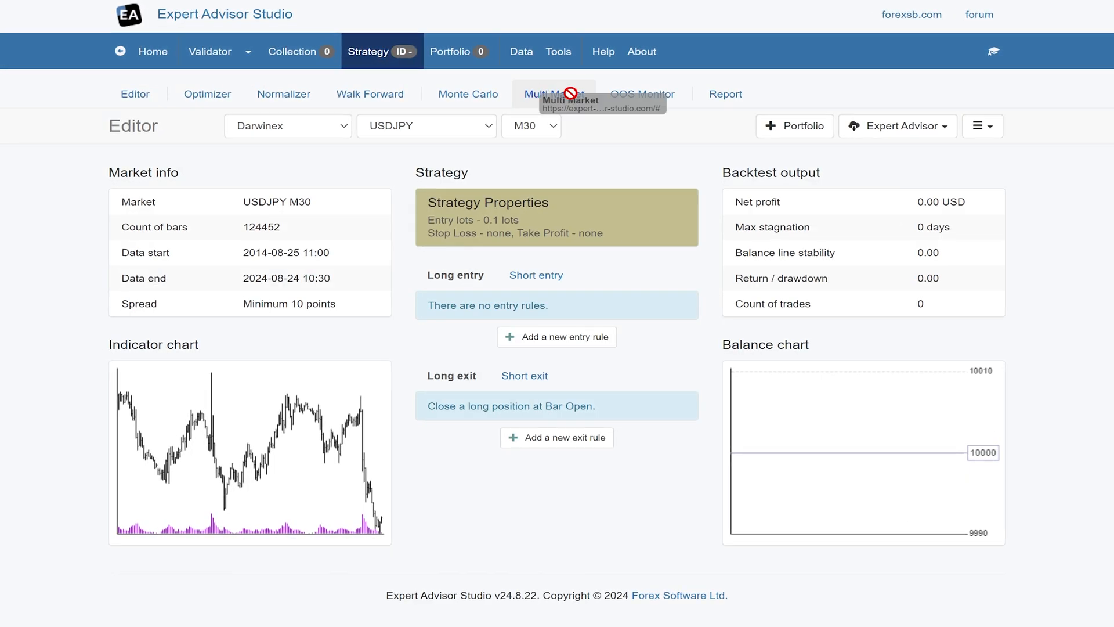
{"action": "left_click", "coordinate": [554, 93]}
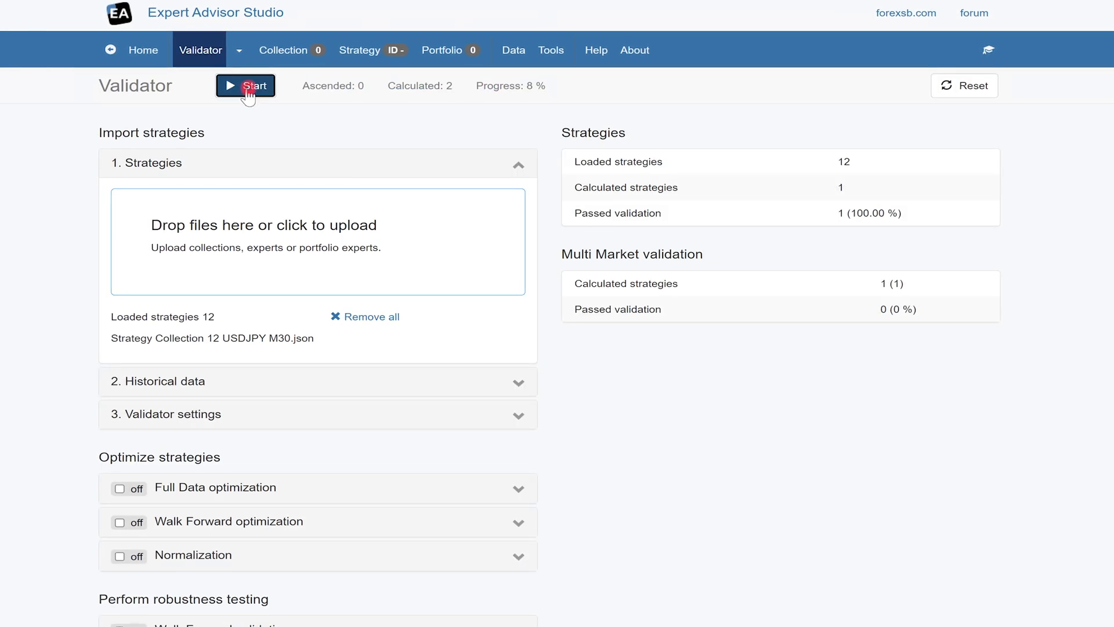
{"action": "left_click", "coordinate": [244, 86]}
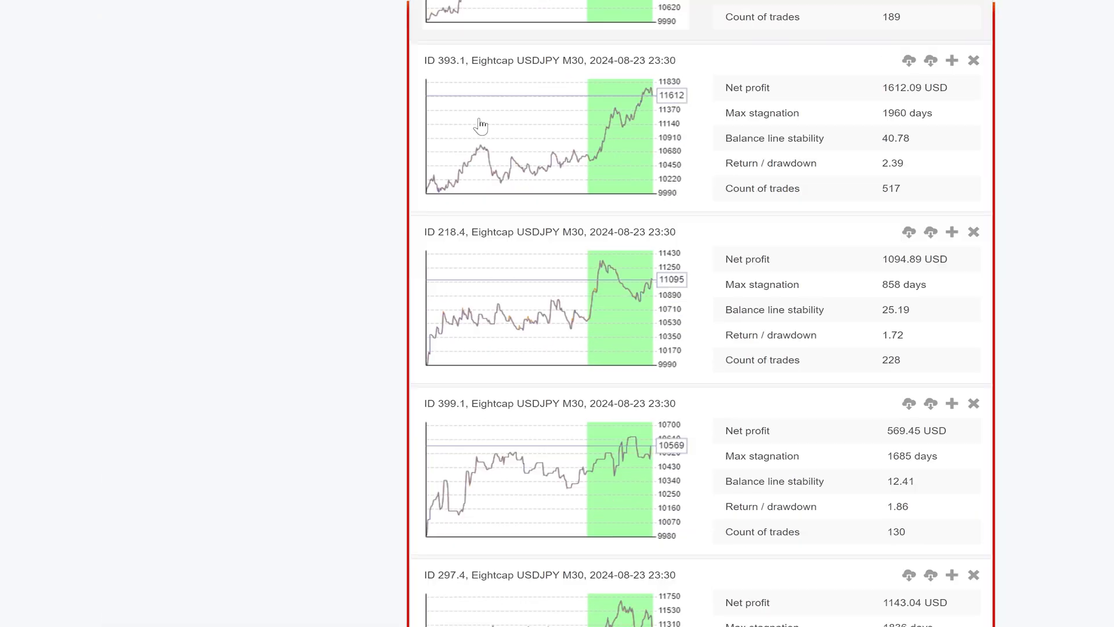
Review the 8 passing Eightcap strategies in the Collection and return to the Validator's Historical data.
{"action": "left_click", "coordinate": [808, 90]}
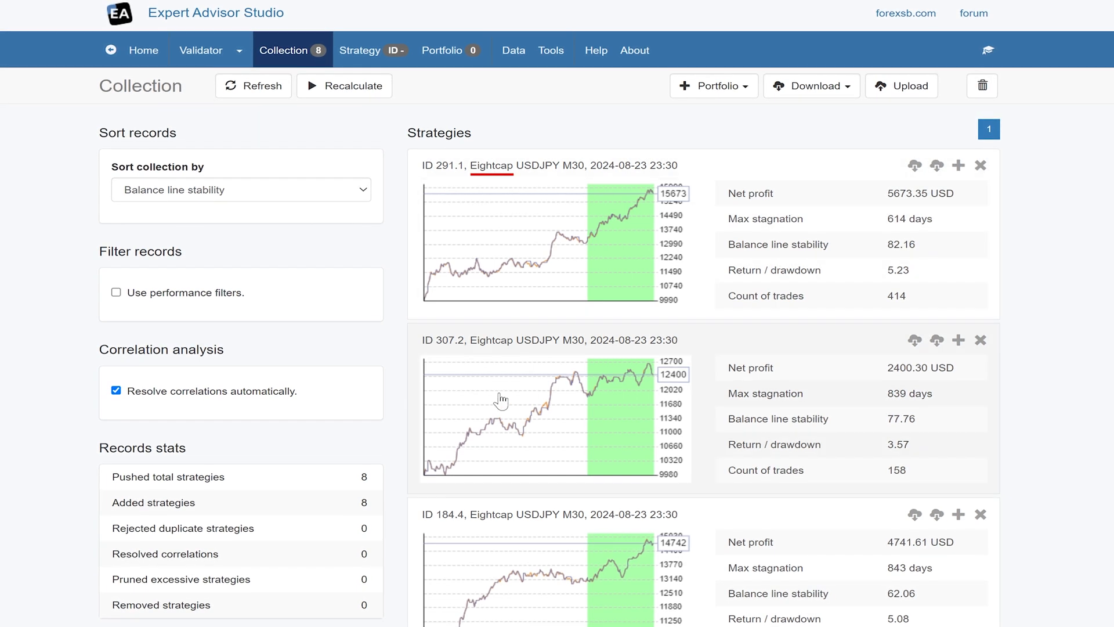
{"action": "mouse_move", "coordinate": [679, 236]}
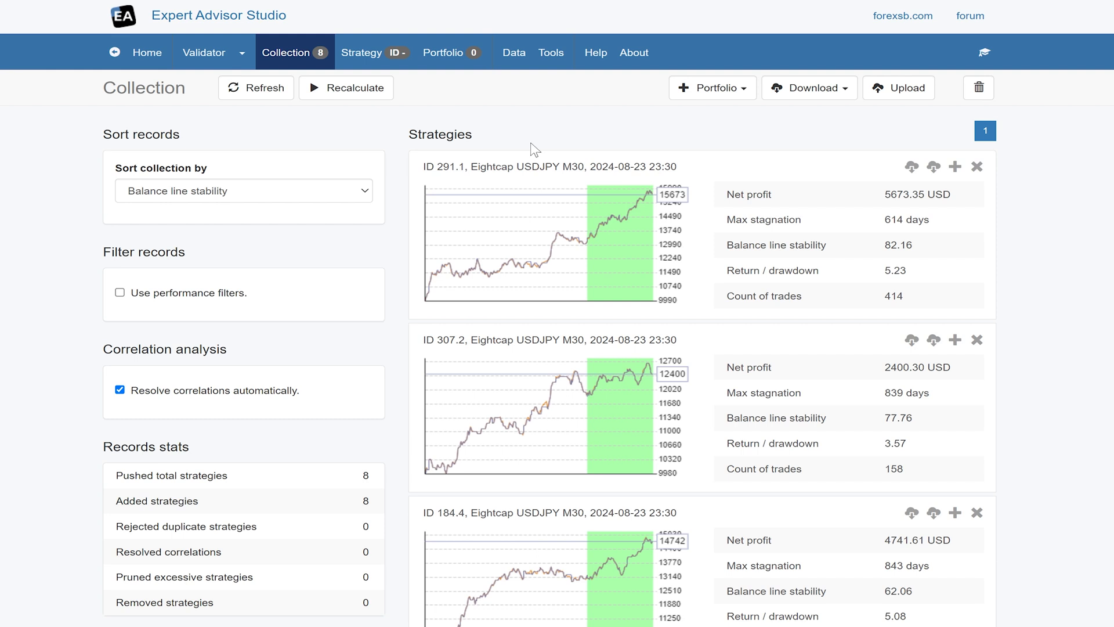
{"action": "scroll", "scroll_direction": "down", "scroll_amount": 3}
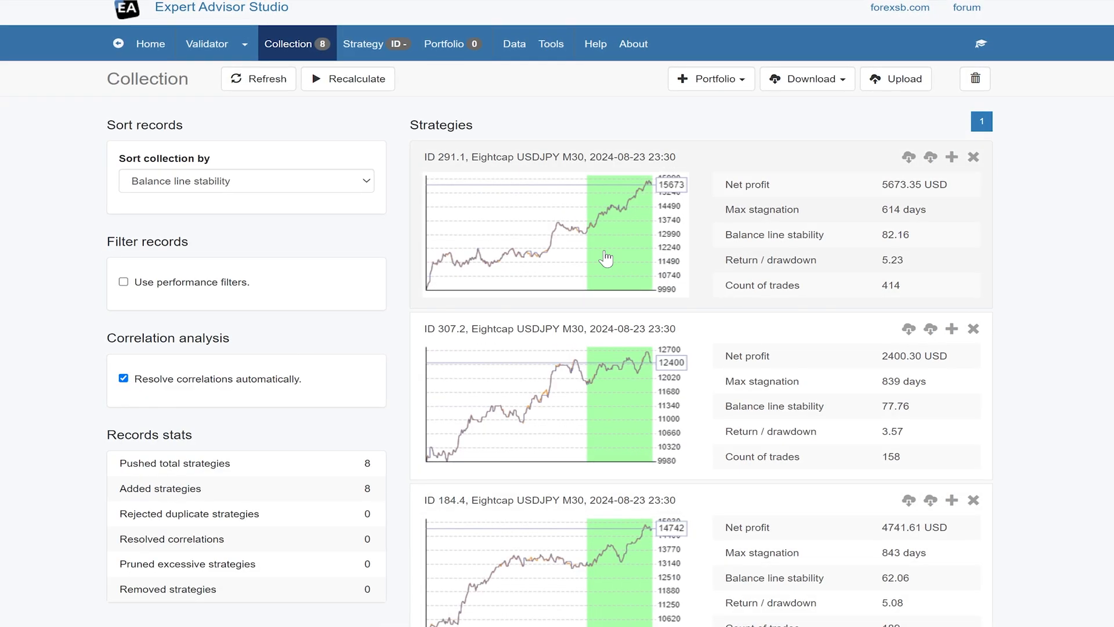
{"action": "left_click", "coordinate": [976, 78]}
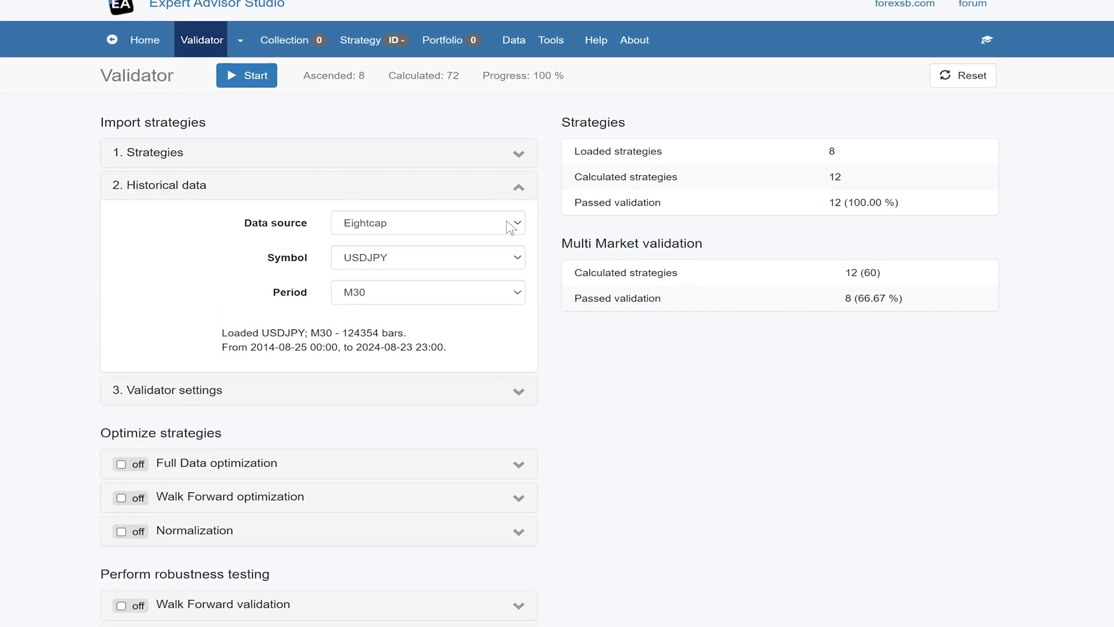
Switch the historical data source to Darwinex and rerun validation on USDJPY M30.
{"action": "left_click", "coordinate": [427, 223]}
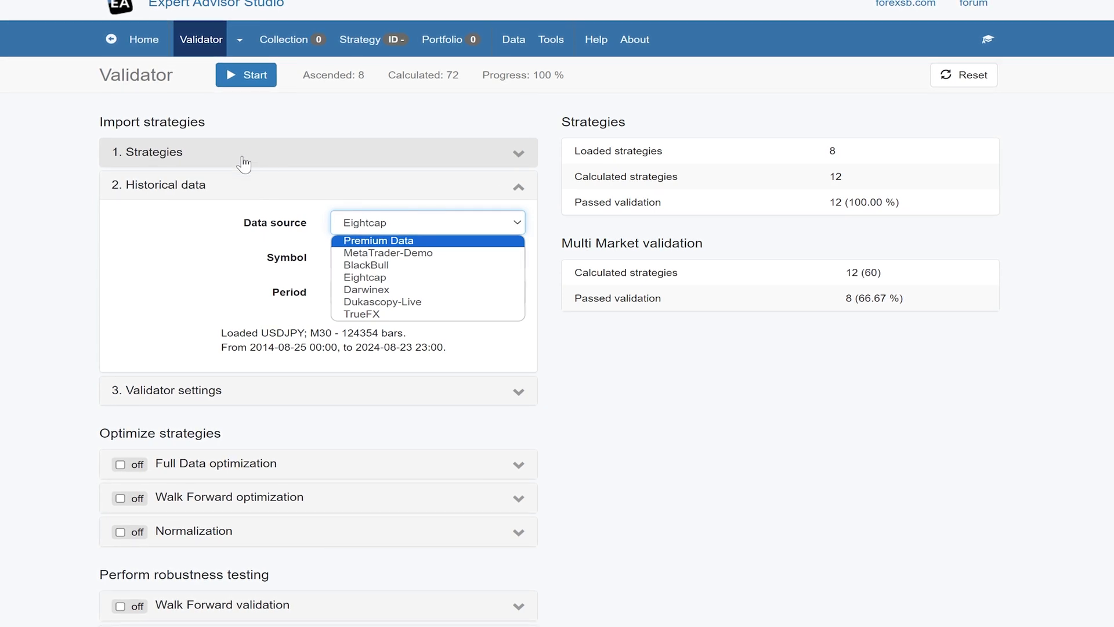
{"action": "mouse_move", "coordinate": [381, 302]}
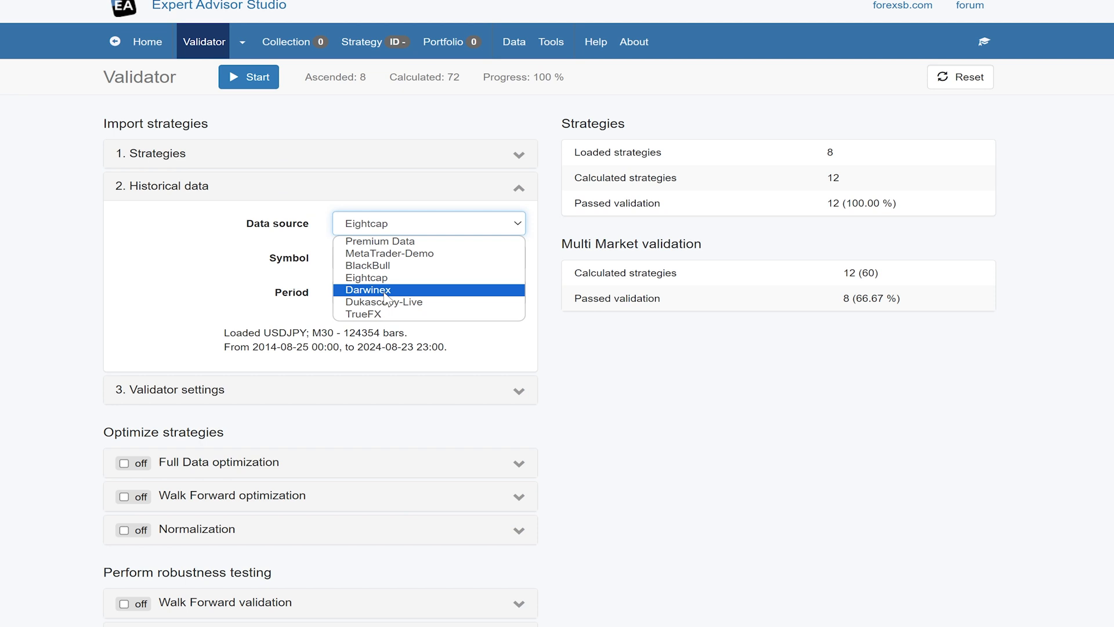
{"action": "left_click", "coordinate": [369, 289]}
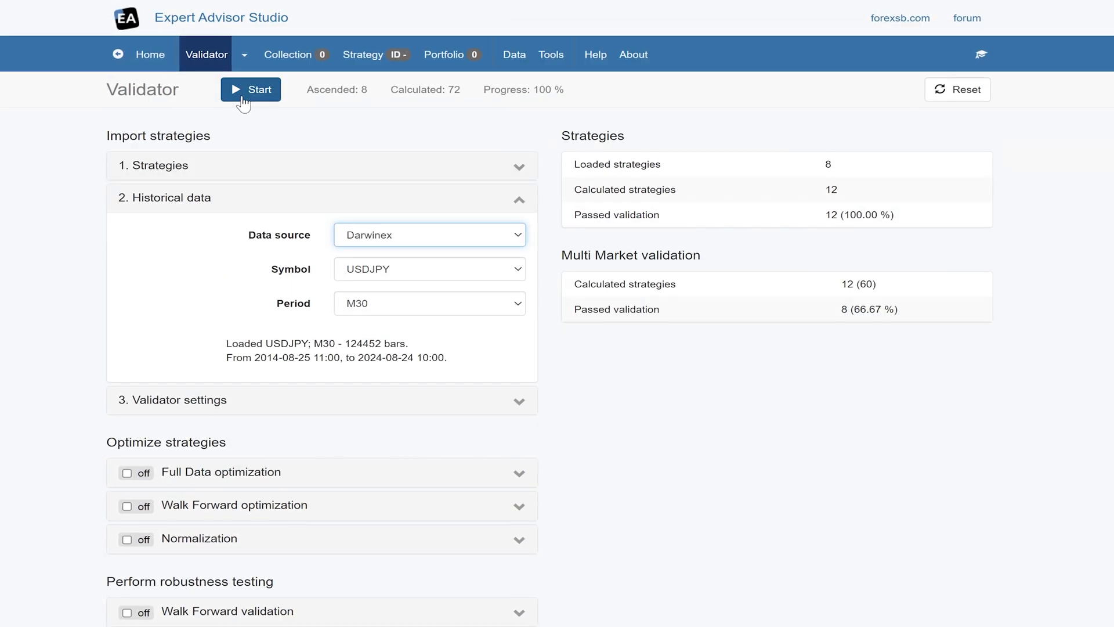
{"action": "left_click", "coordinate": [249, 89]}
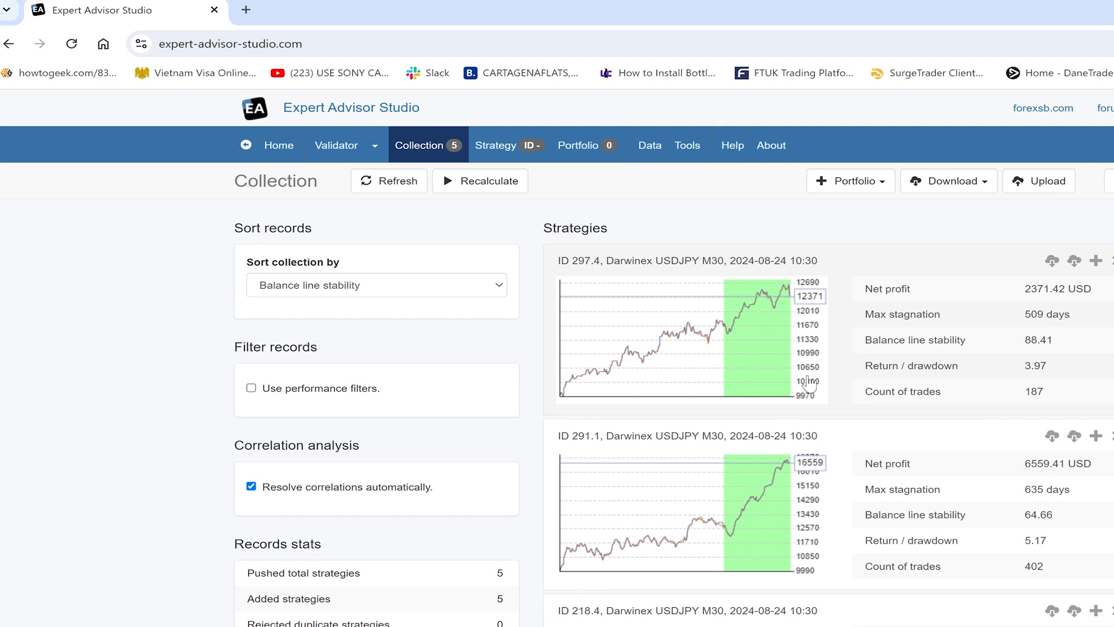
Remove the weaker strategies 338.1 and 218.4 from the collection, keeping 297.4 and 291.1.
{"action": "scroll", "scroll_direction": "down", "scroll_amount": 3}
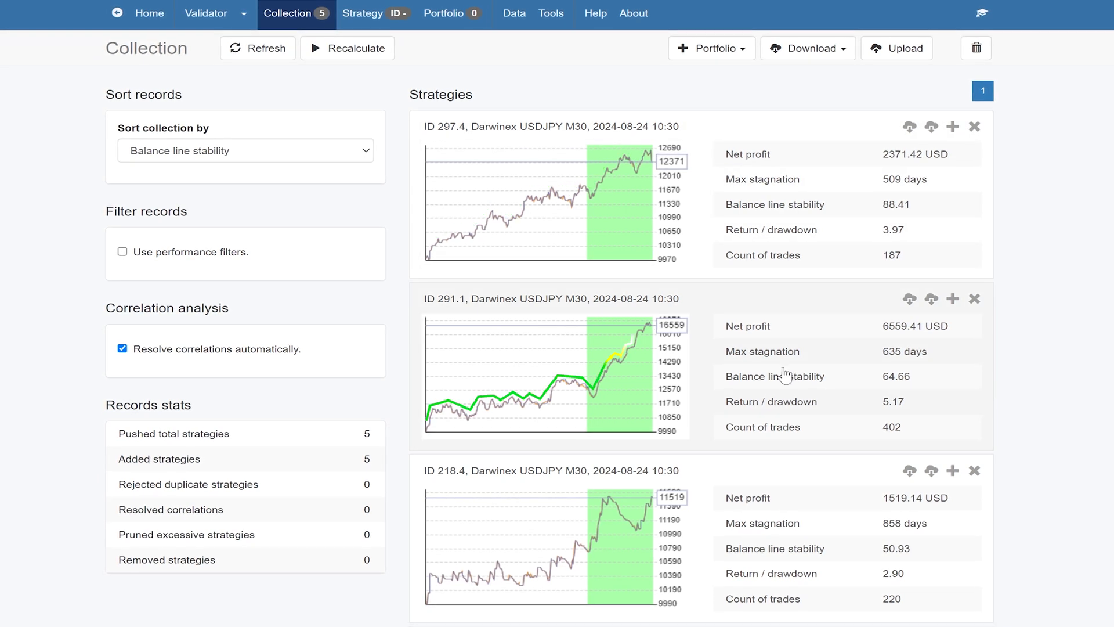
{"action": "scroll", "scroll_direction": "down", "scroll_amount": 3}
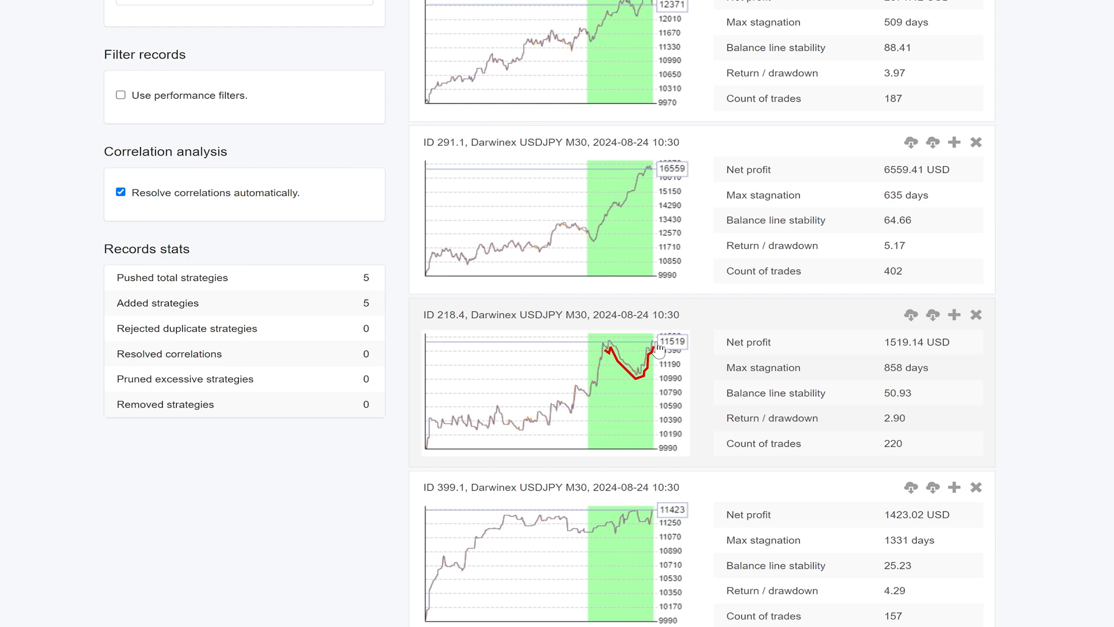
{"action": "scroll", "scroll_direction": "down", "scroll_amount": 3}
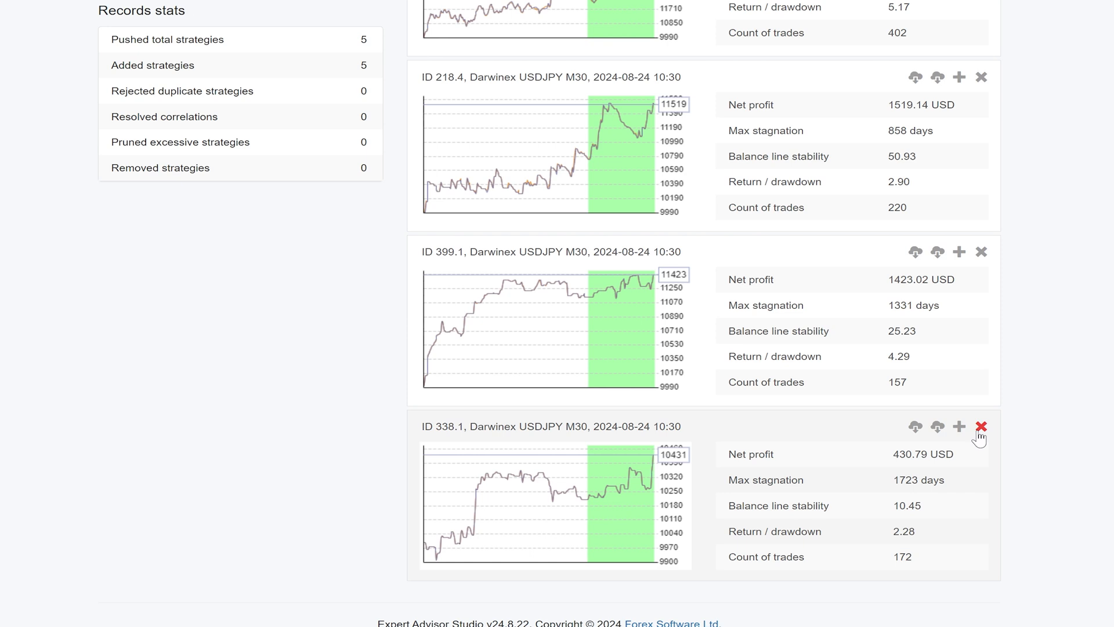
{"action": "left_click", "coordinate": [980, 426]}
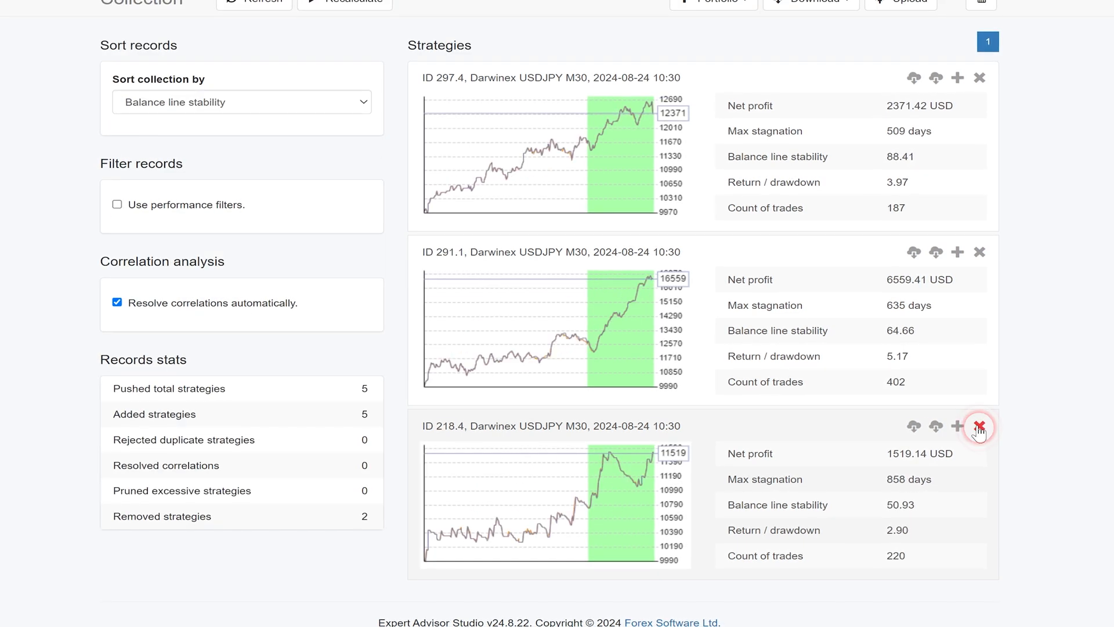
{"action": "left_click", "coordinate": [978, 427]}
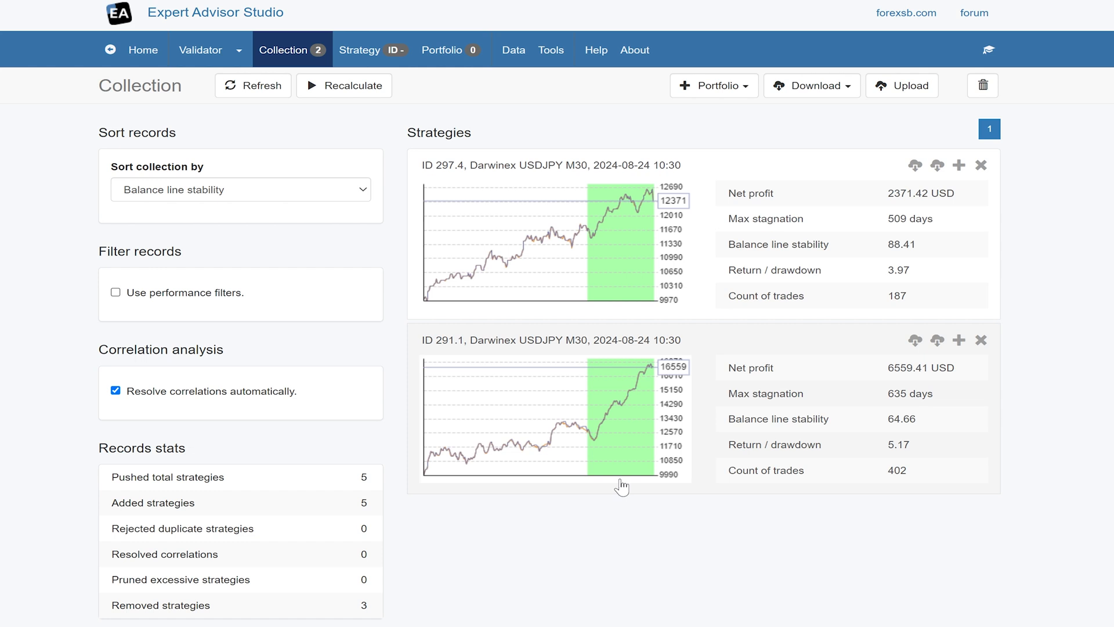
{"action": "left_click", "coordinate": [115, 292]}
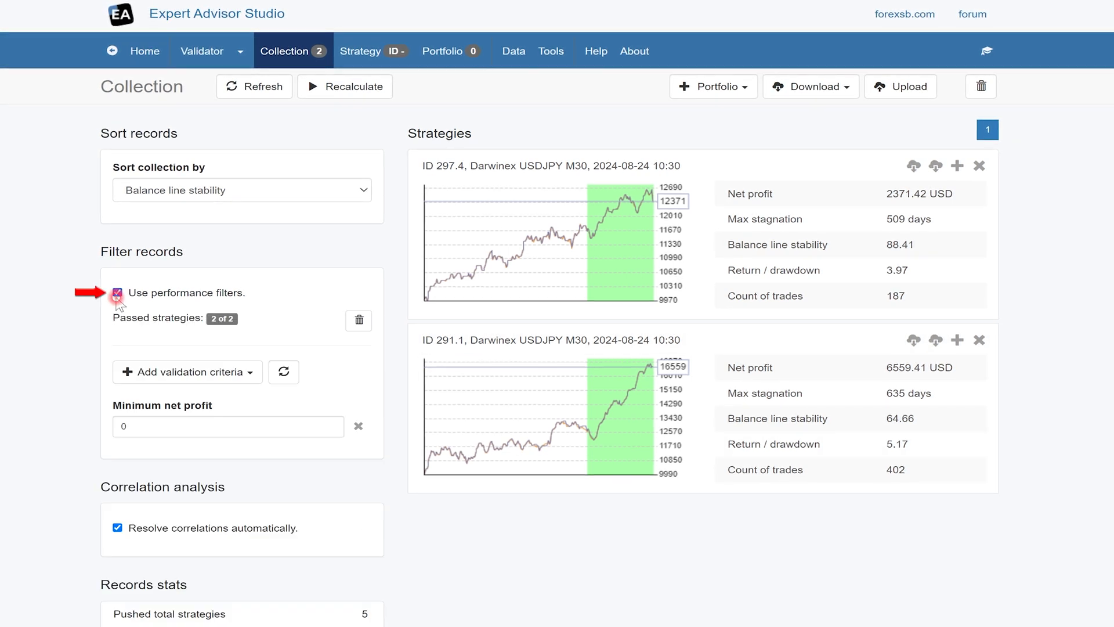
{"action": "left_click", "coordinate": [228, 425]}
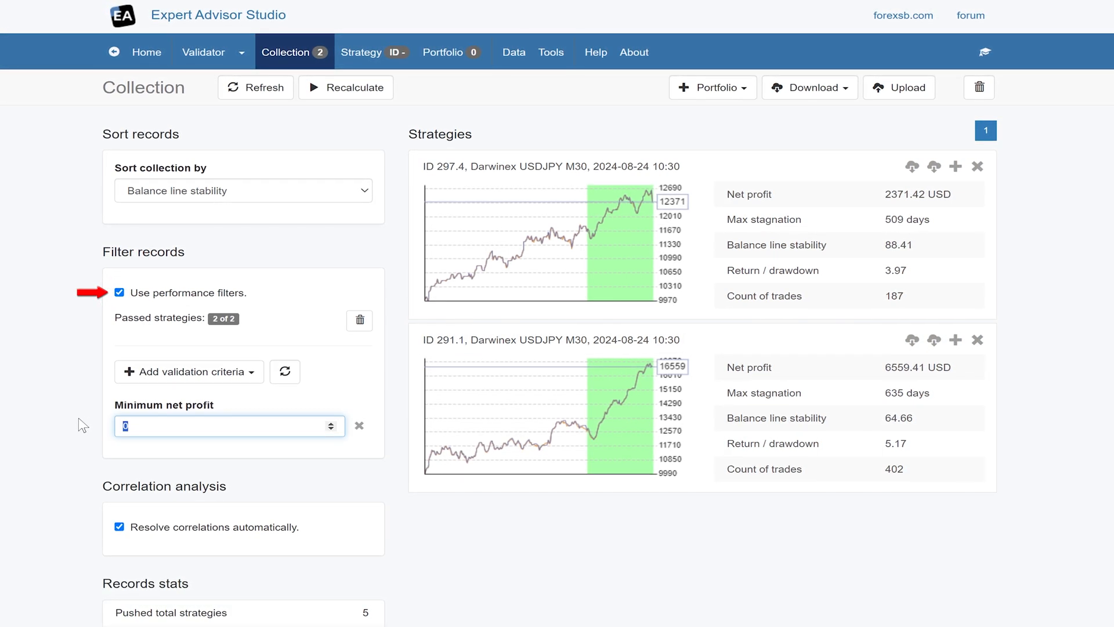
{"action": "left_click", "coordinate": [188, 371]}
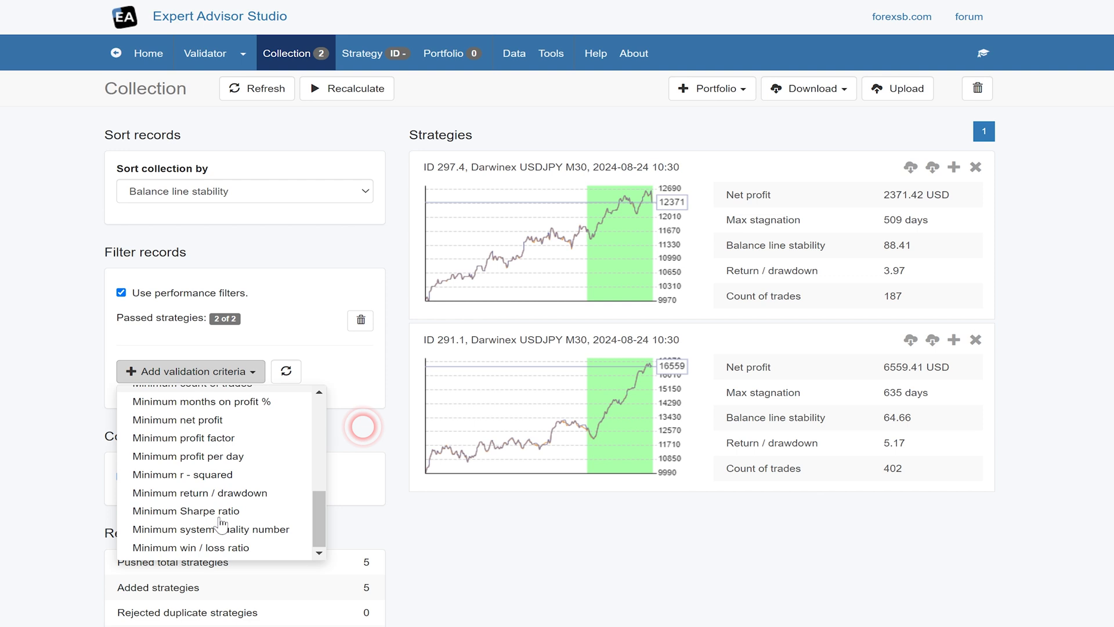
{"action": "left_click", "coordinate": [182, 473]}
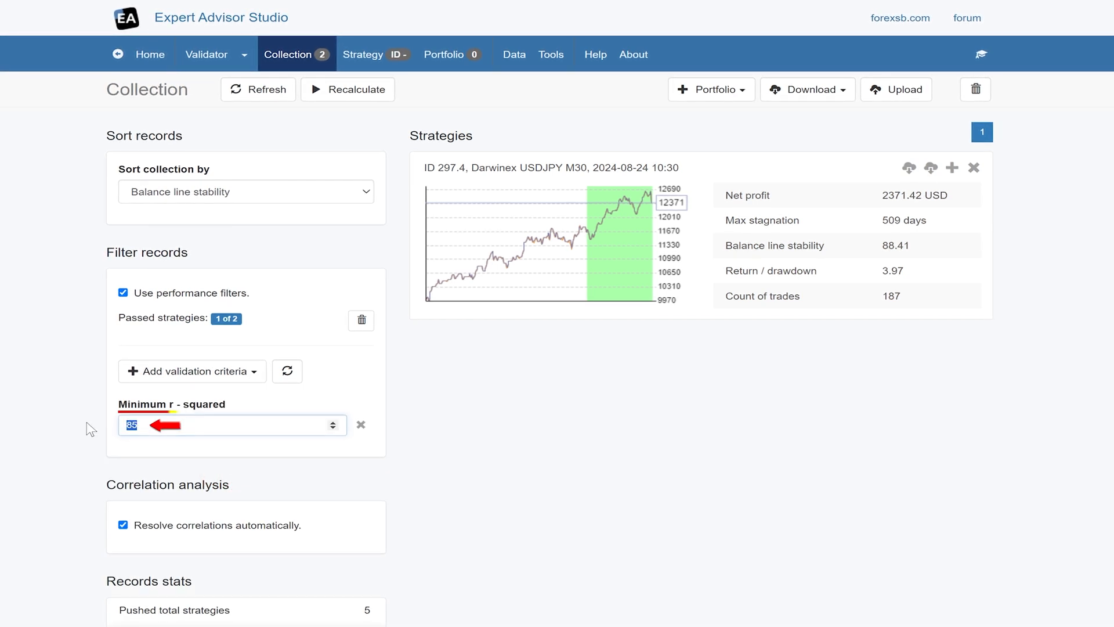
{"action": "type", "text": "70"}
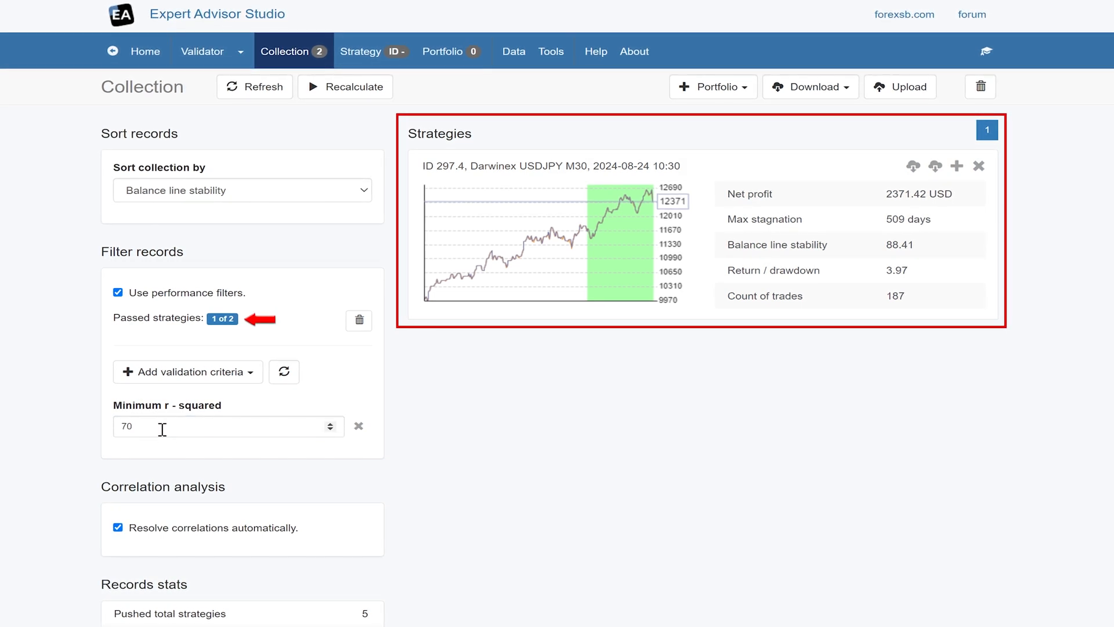
{"action": "type", "text": "60"}
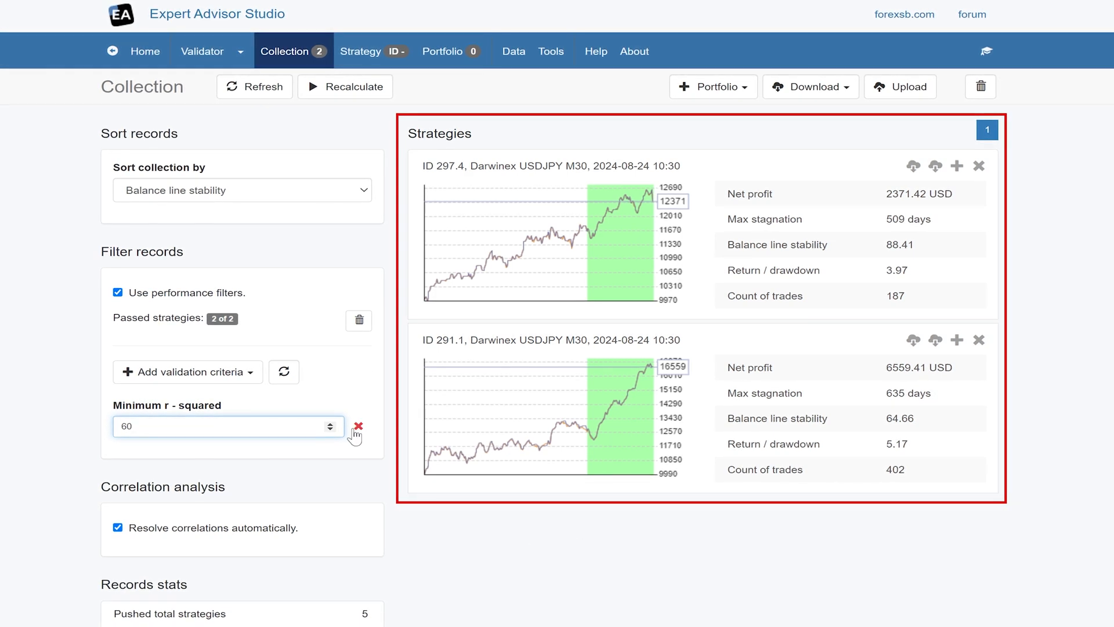
{"action": "left_click", "coordinate": [358, 427]}
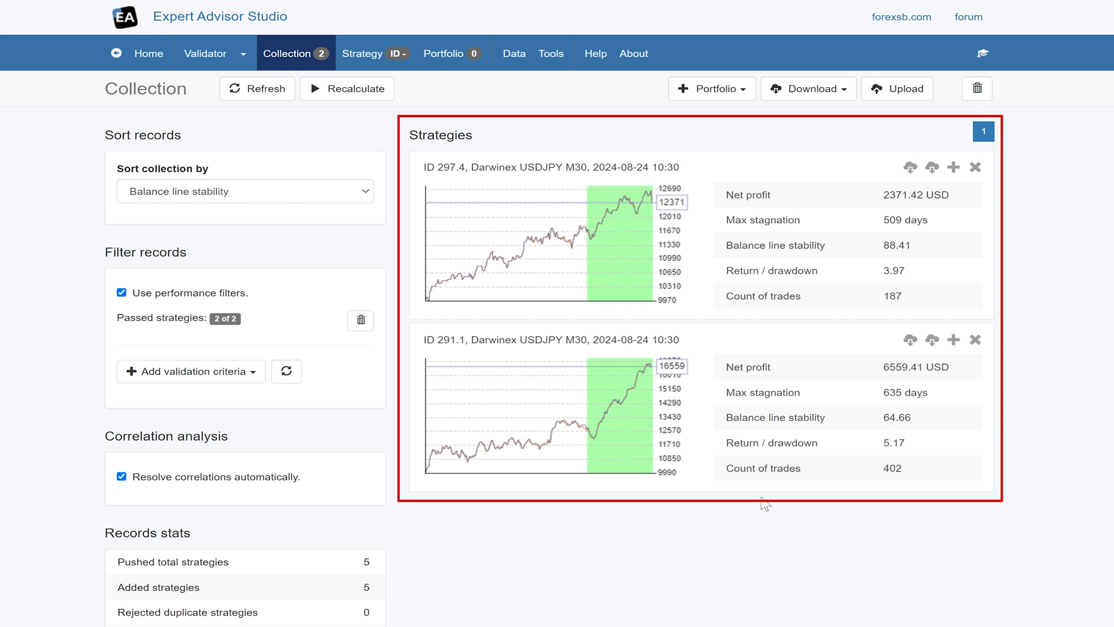
{"action": "left_click", "coordinate": [123, 293]}
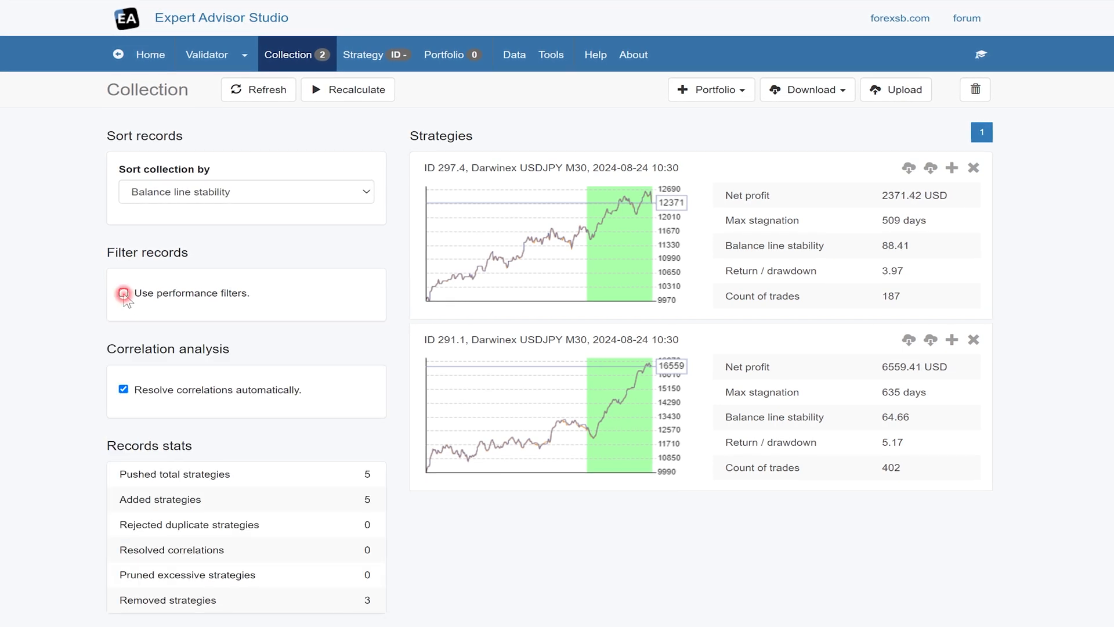
{"action": "left_click", "coordinate": [122, 292]}
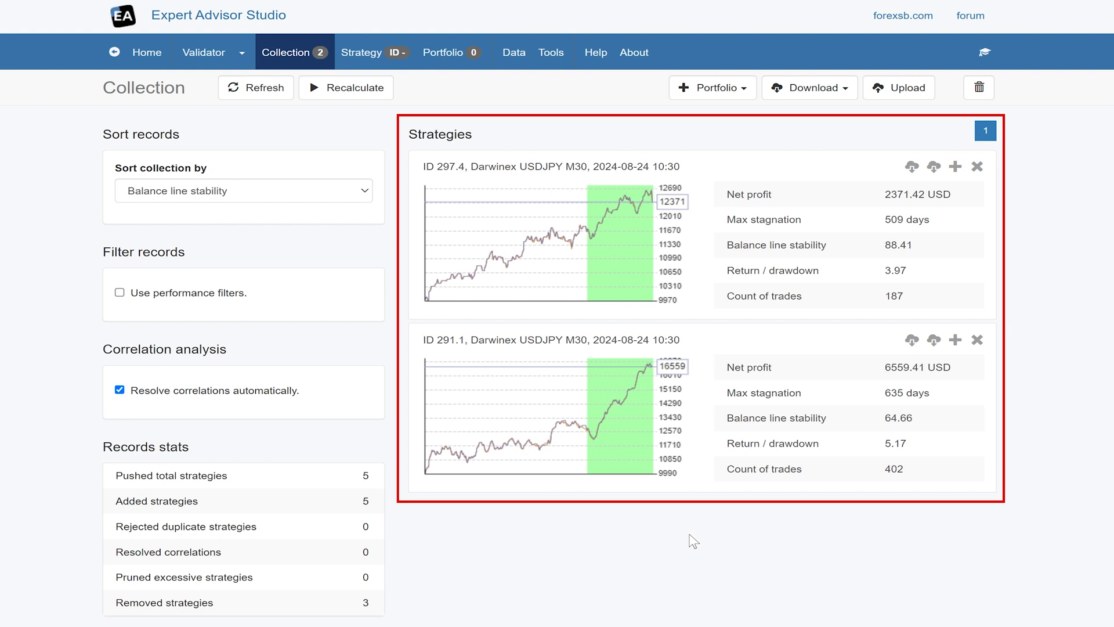
Download the two strategies as MT5 experts and save the collection as a JSON file.
{"action": "left_click", "coordinate": [546, 165]}
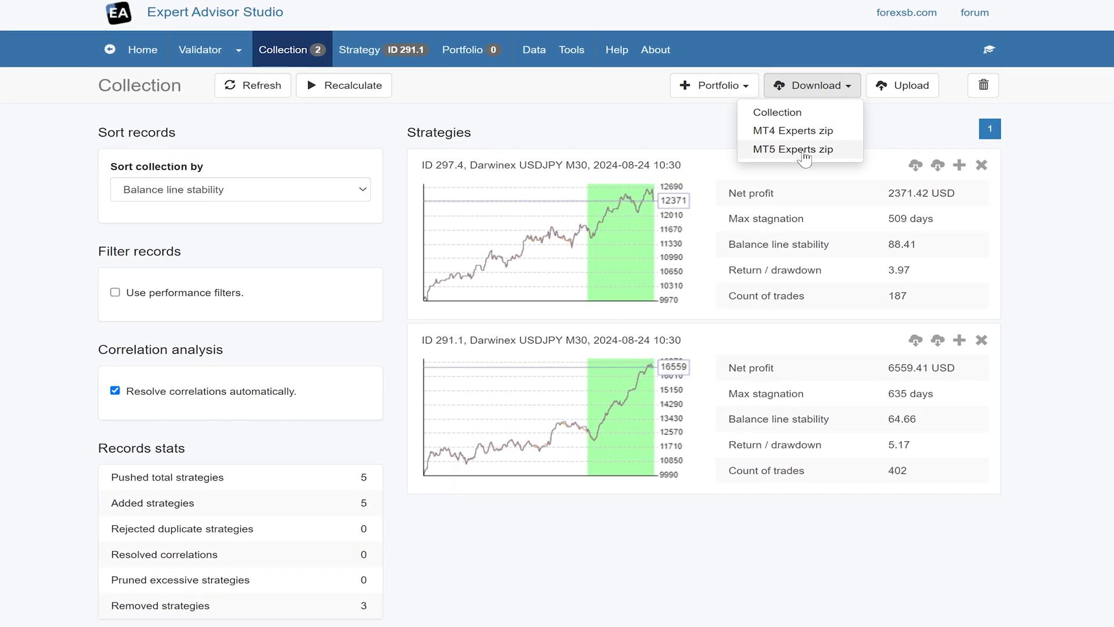
{"action": "left_click", "coordinate": [783, 149]}
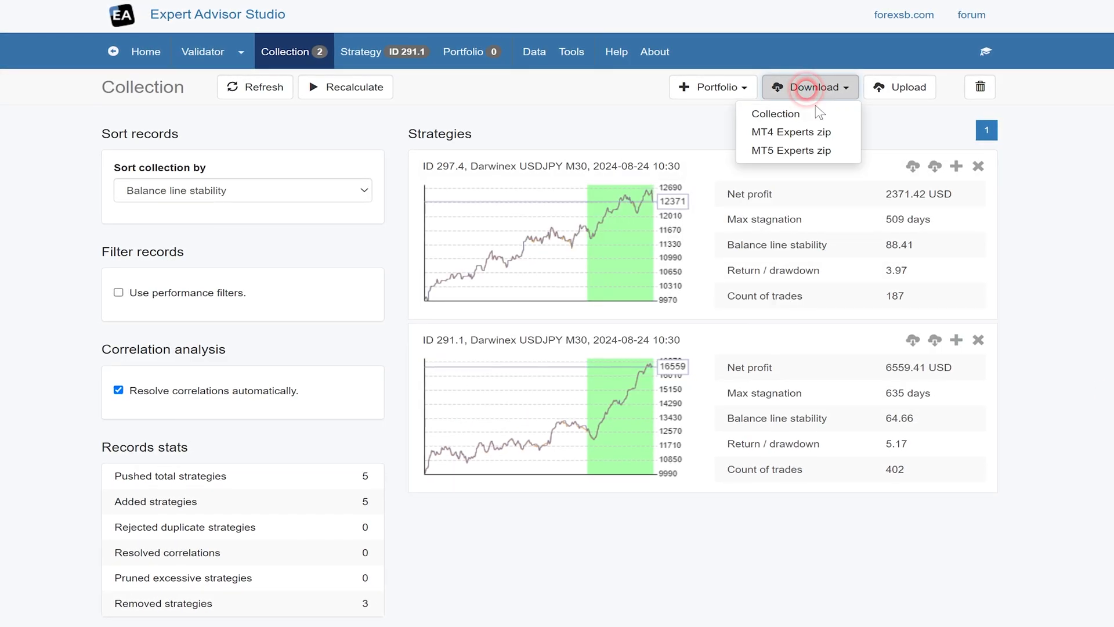
{"action": "left_click", "coordinate": [775, 114]}
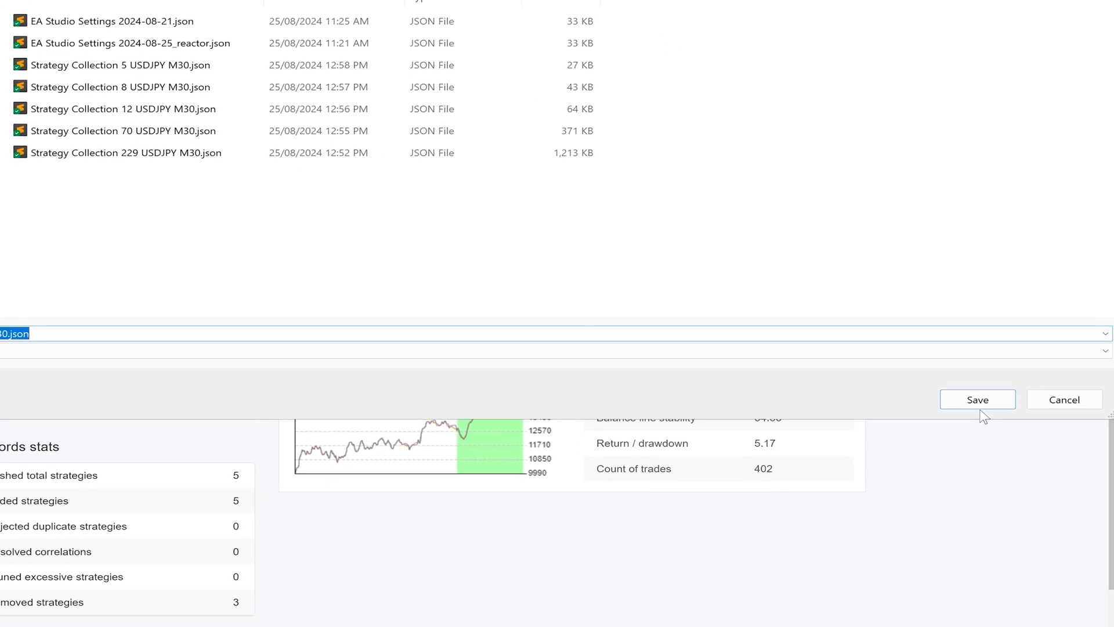
{"action": "left_click", "coordinate": [977, 397]}
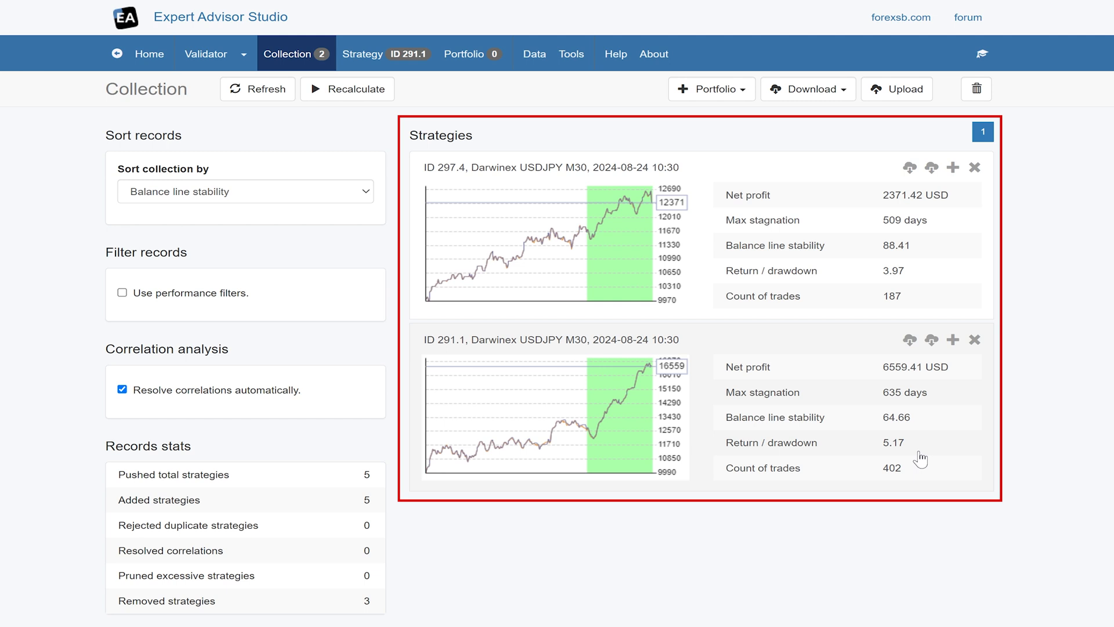